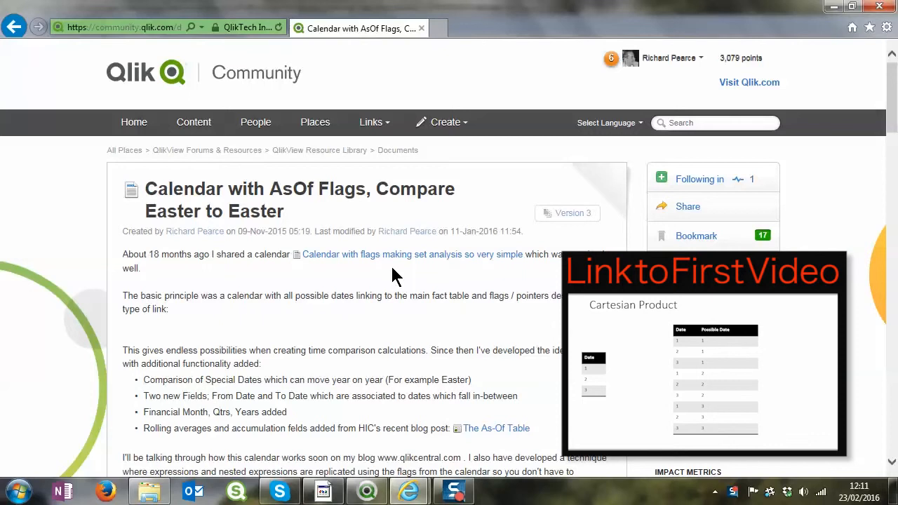
{"action": "mouse_move", "coordinate": [590, 349]}
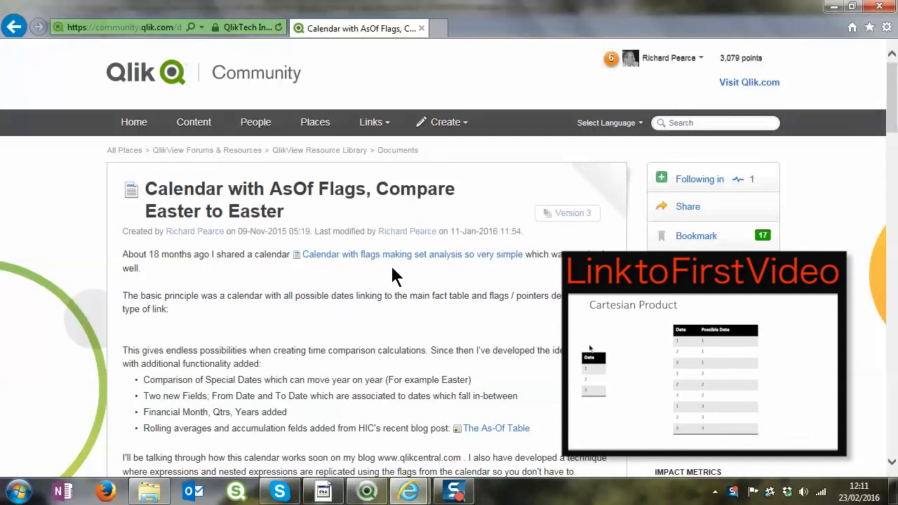
{"action": "mouse_move", "coordinate": [723, 413]}
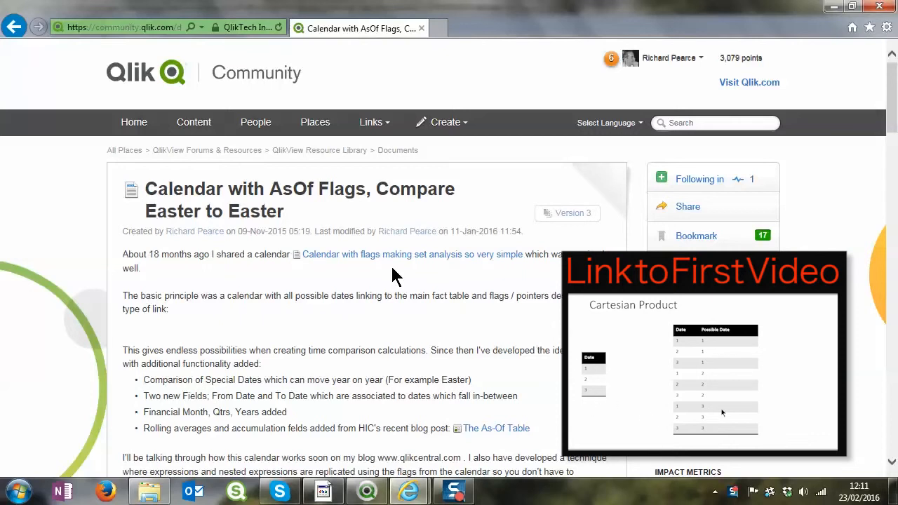
{"action": "mouse_move", "coordinate": [685, 343]}
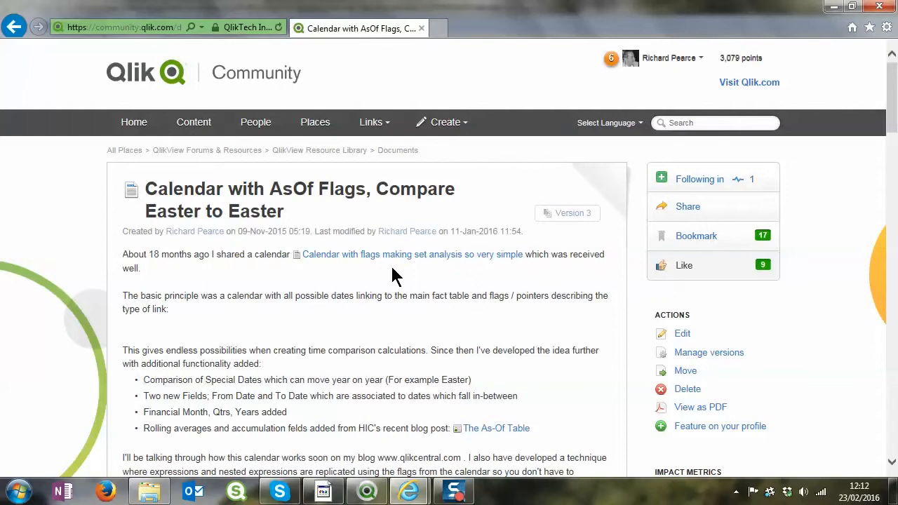
Scroll past the Calendar V1.5 attachments and switch to the QlikView script editor
{"action": "scroll", "scroll_direction": "down", "scroll_amount": 3}
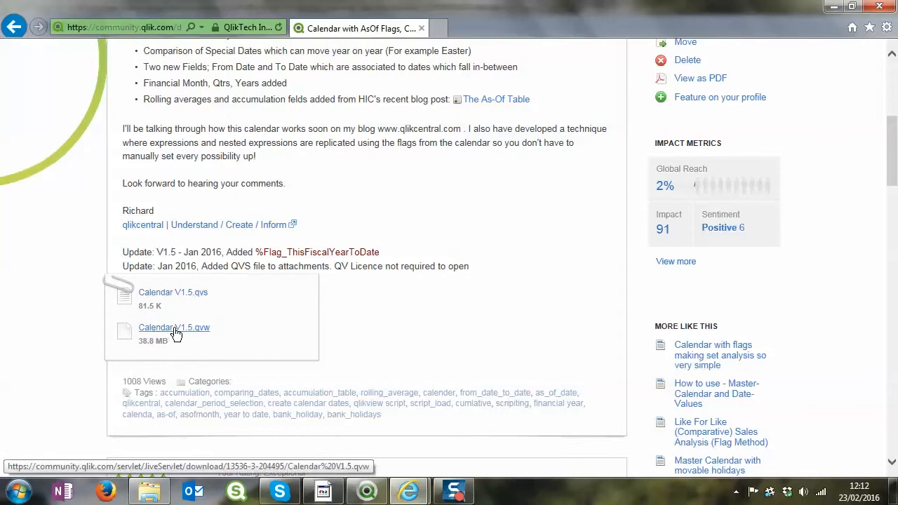
{"action": "mouse_move", "coordinate": [187, 334]}
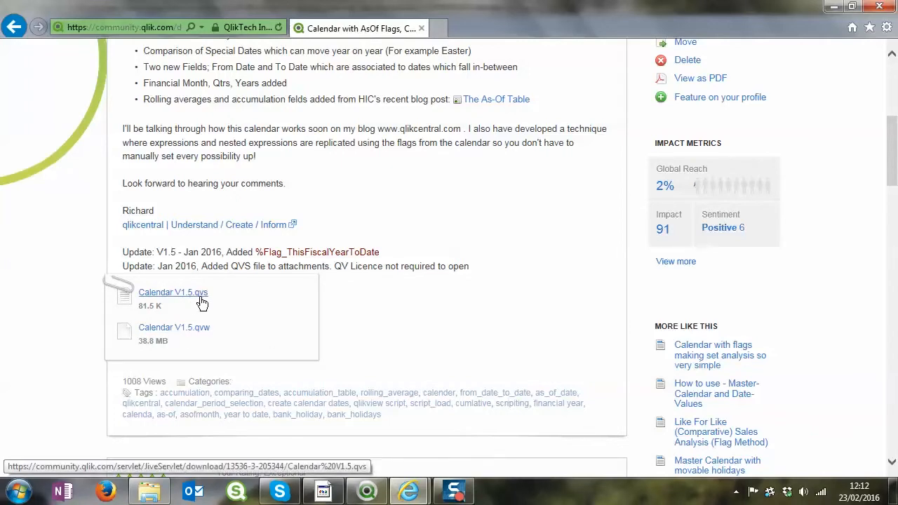
{"action": "mouse_move", "coordinate": [184, 303]}
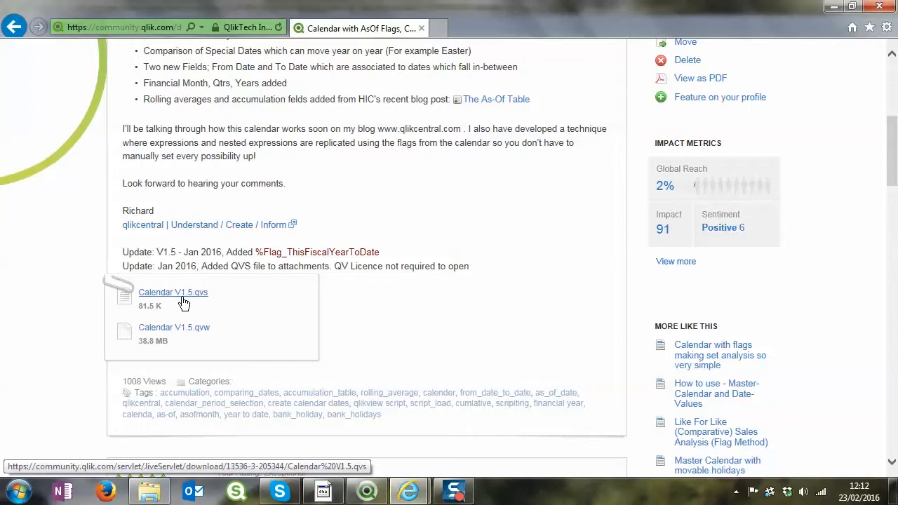
{"action": "mouse_move", "coordinate": [193, 340]}
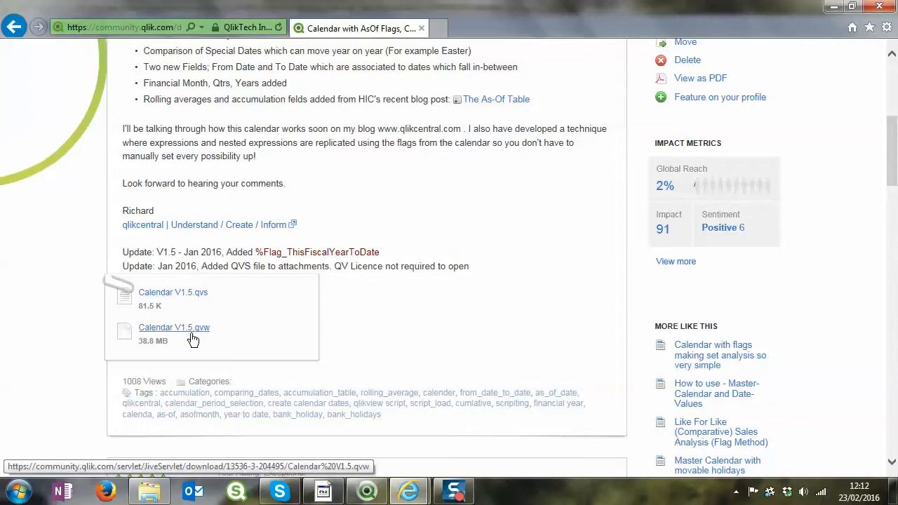
{"action": "mouse_move", "coordinate": [183, 335]}
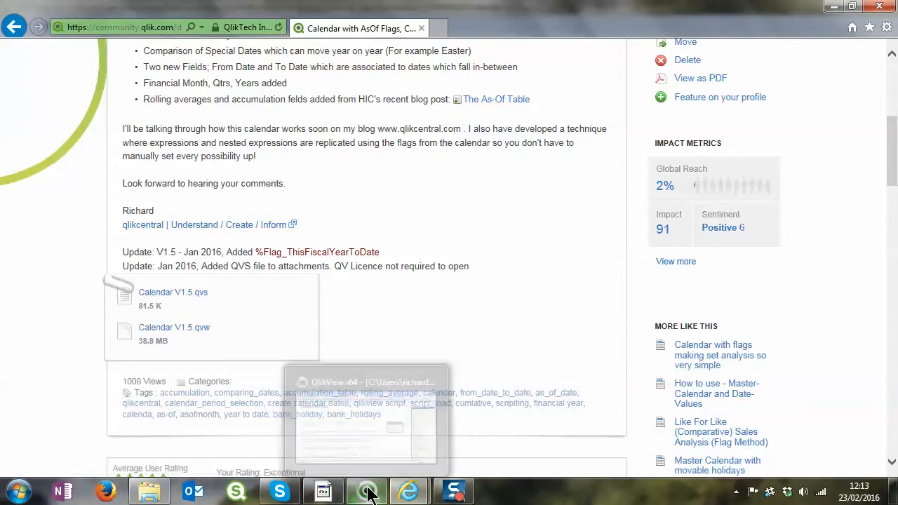
{"action": "left_click", "coordinate": [367, 490]}
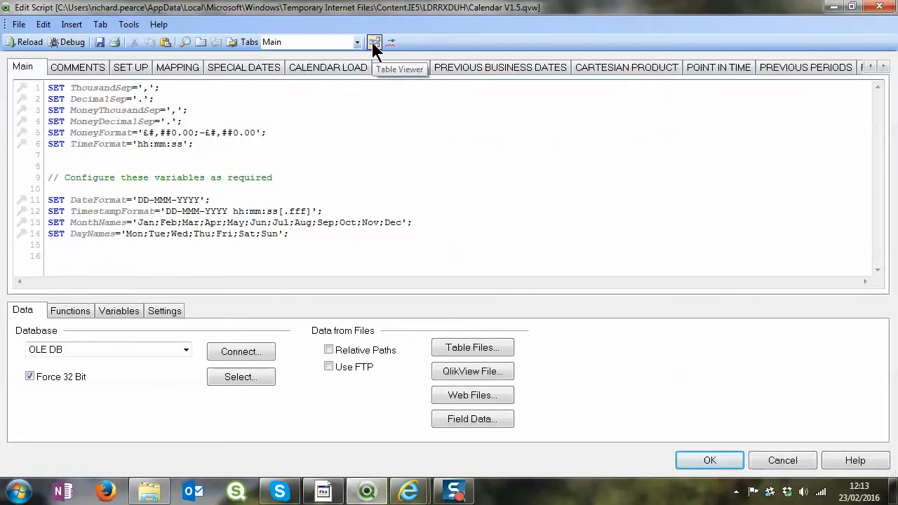
Open Table Viewer to inspect how FACT, Calendar, FromDate and ToDate are linked
{"action": "left_click", "coordinate": [374, 42]}
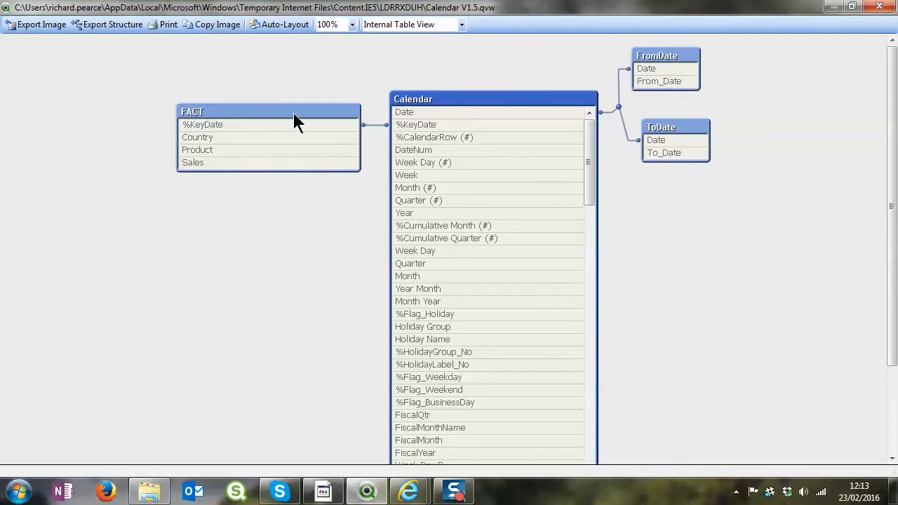
{"action": "mouse_move", "coordinate": [337, 165]}
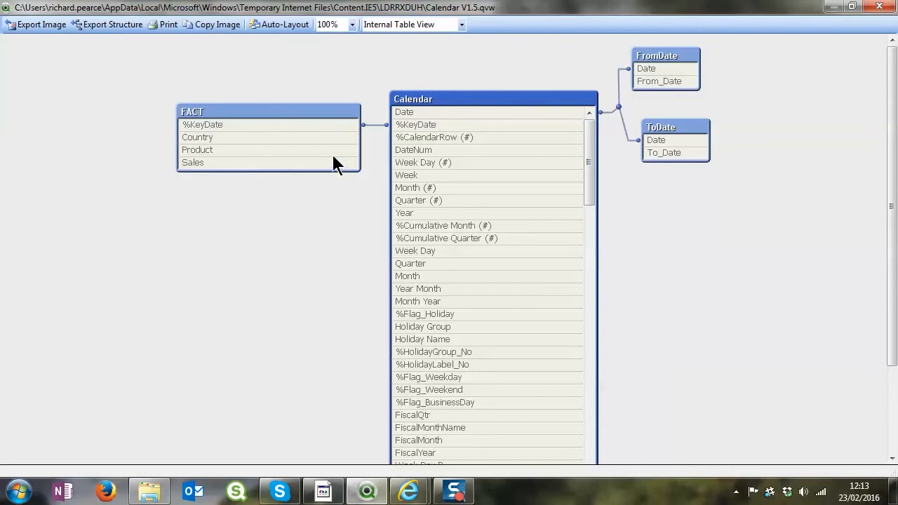
{"action": "mouse_move", "coordinate": [619, 121]}
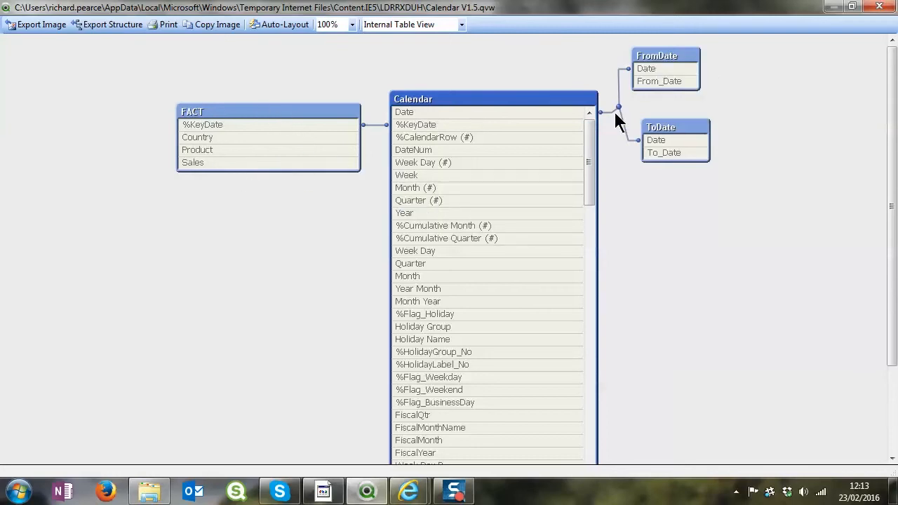
{"action": "mouse_move", "coordinate": [674, 112]}
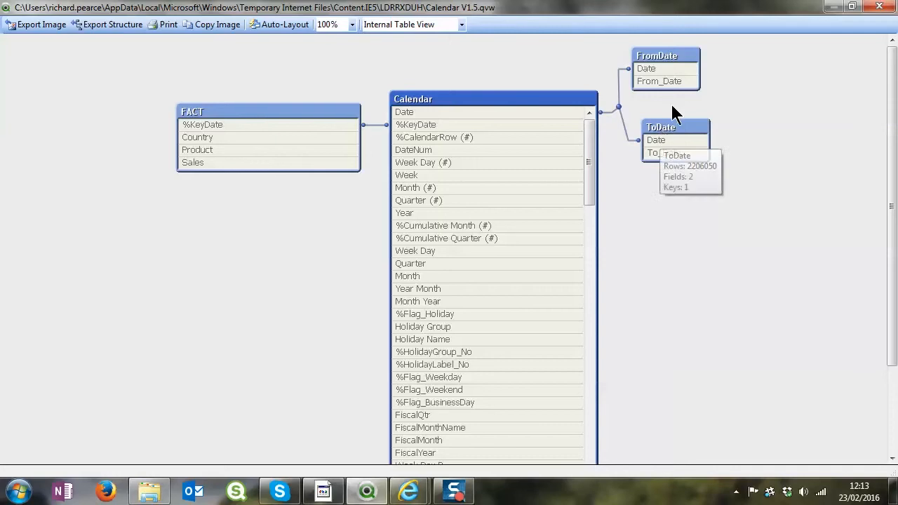
{"action": "mouse_move", "coordinate": [620, 167]}
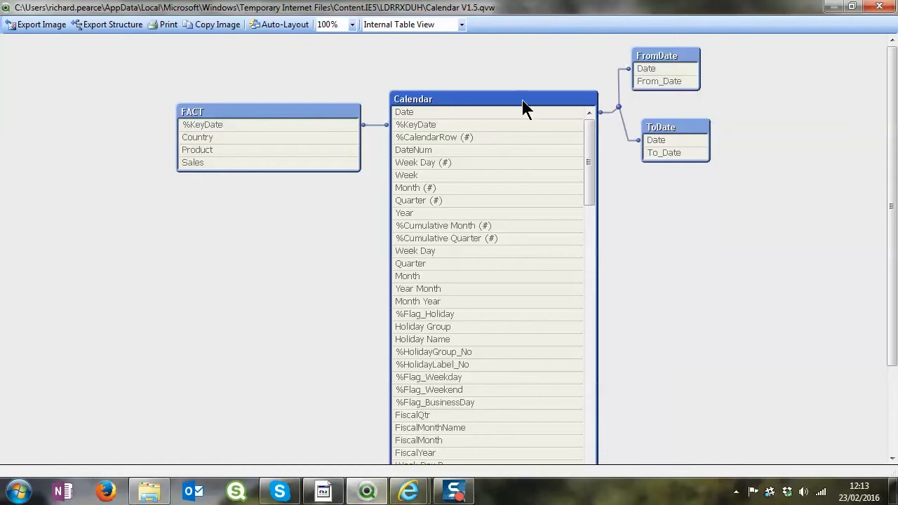
{"action": "mouse_move", "coordinate": [611, 147]}
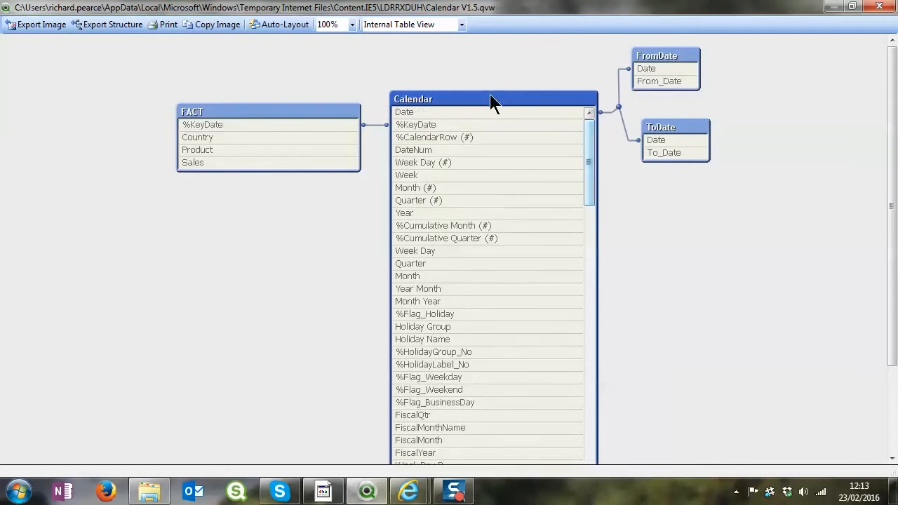
{"action": "scroll", "scroll_direction": "down", "scroll_amount": 3}
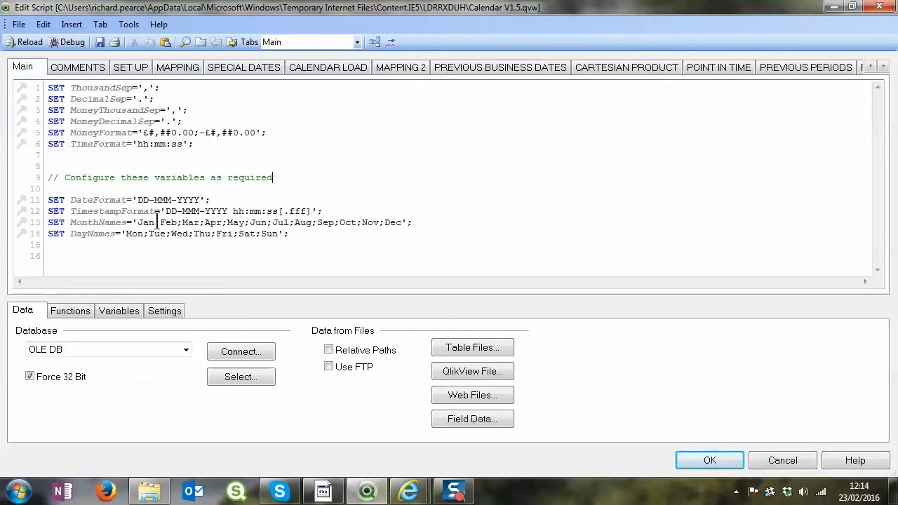
Close Table Viewer, review the Main tab, and show the SET UP section
{"action": "left_click", "coordinate": [203, 200]}
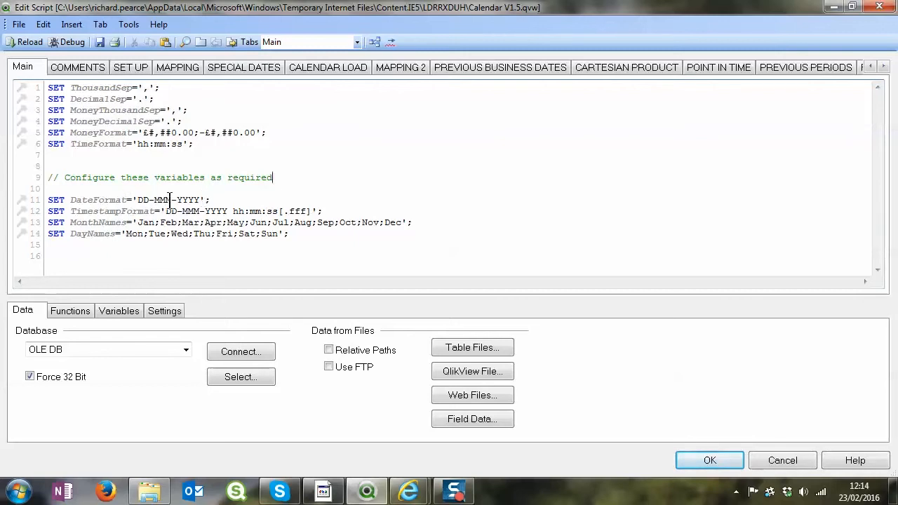
{"action": "left_click", "coordinate": [130, 66]}
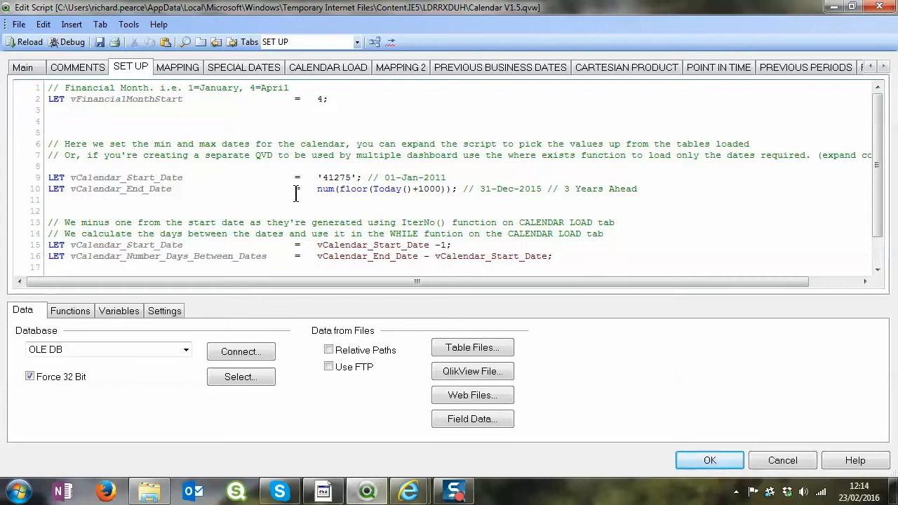
{"action": "mouse_move", "coordinate": [326, 196]}
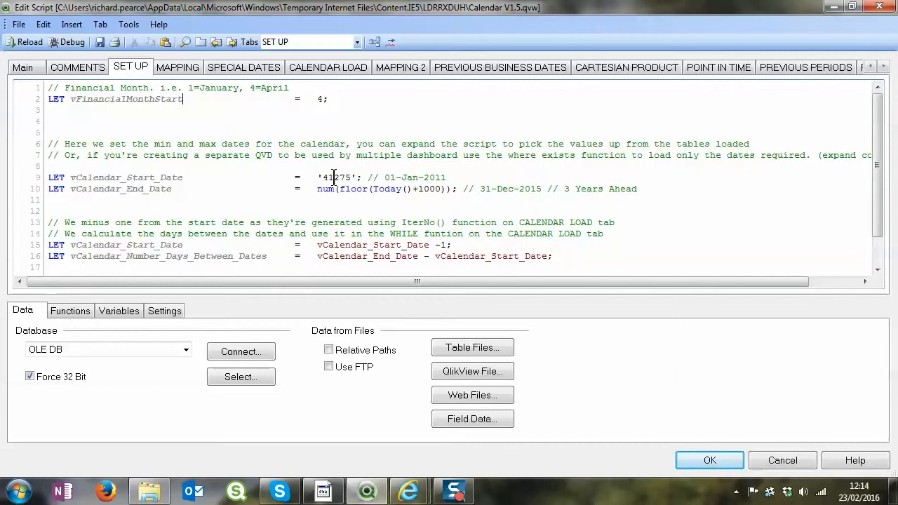
Review the MAPPING tab's Weekday and Weekend flag maps, then show SPECIAL DATES
{"action": "left_click", "coordinate": [177, 67]}
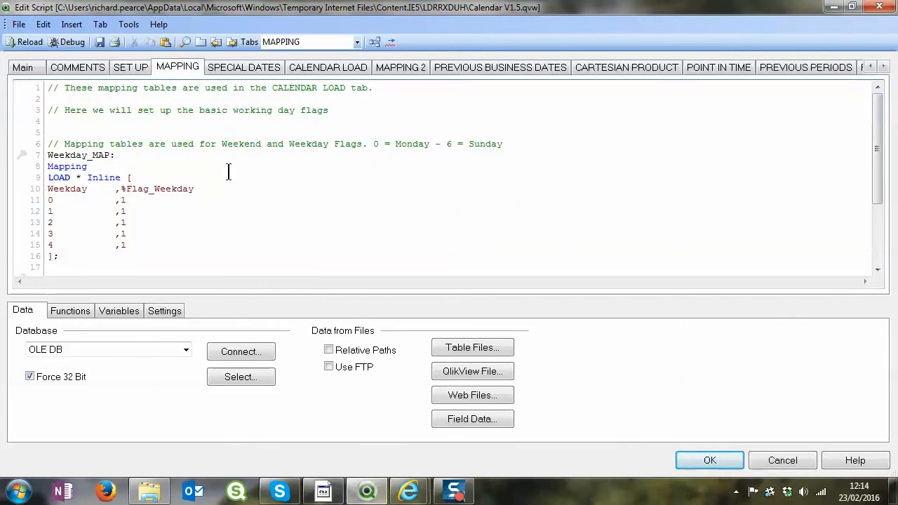
{"action": "left_click", "coordinate": [107, 256]}
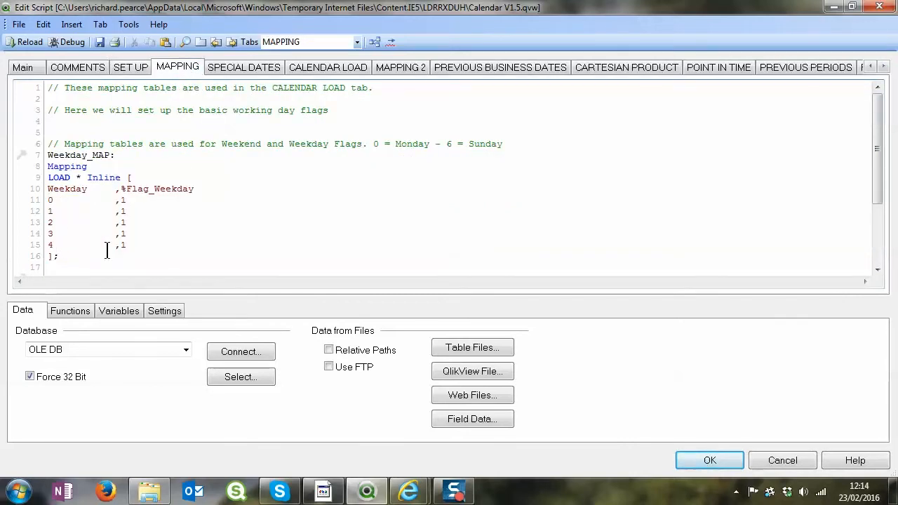
{"action": "scroll", "scroll_direction": "down", "scroll_amount": 3}
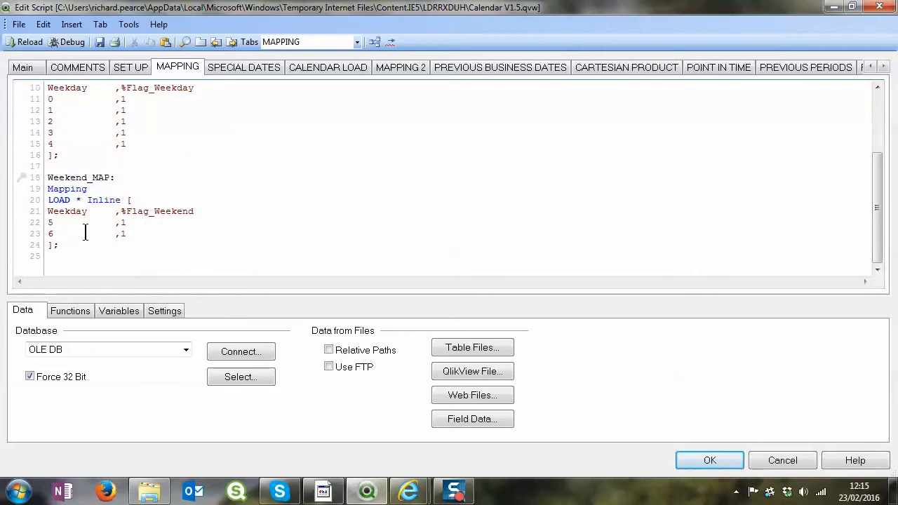
{"action": "scroll", "scroll_direction": "up", "scroll_amount": 3}
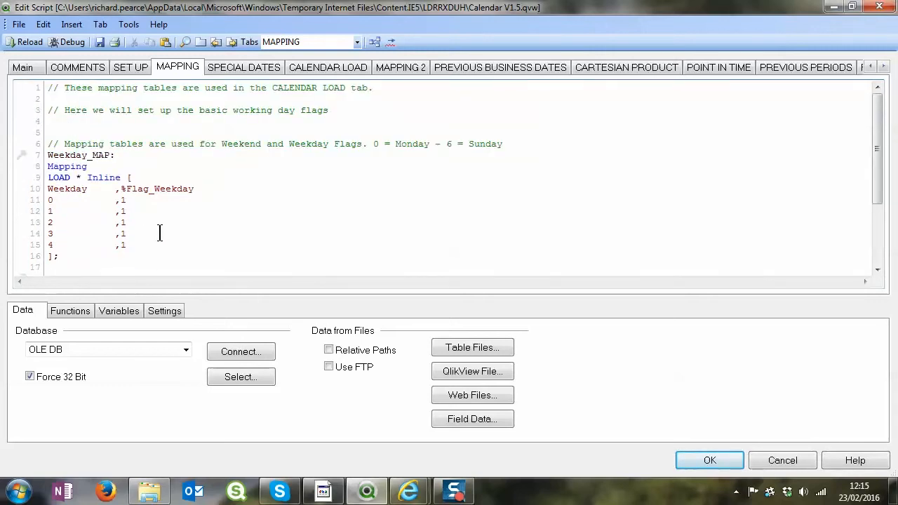
{"action": "left_click", "coordinate": [243, 67]}
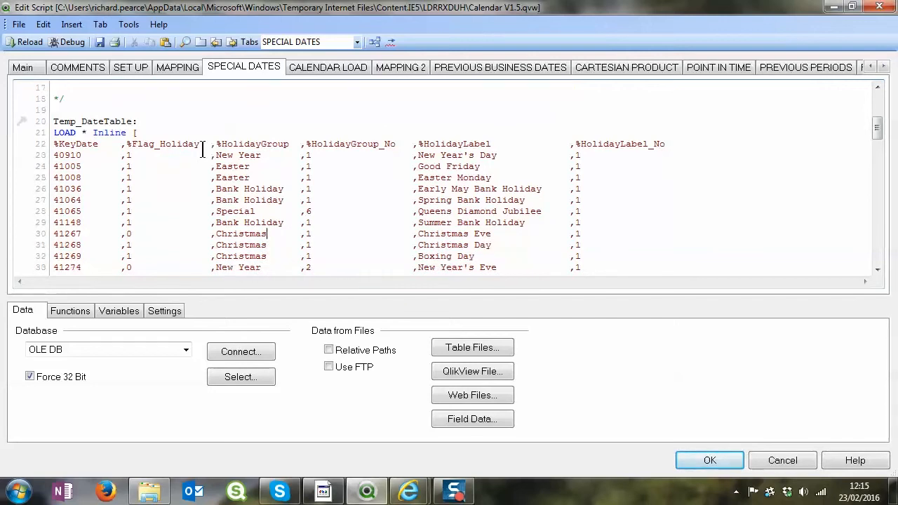
{"action": "scroll", "scroll_direction": "up", "scroll_amount": 3}
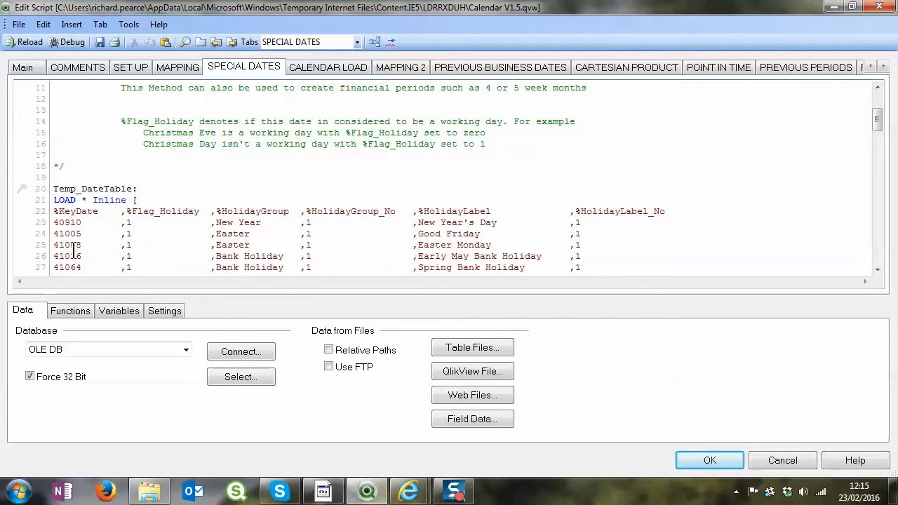
{"action": "scroll", "scroll_direction": "down", "scroll_amount": 3}
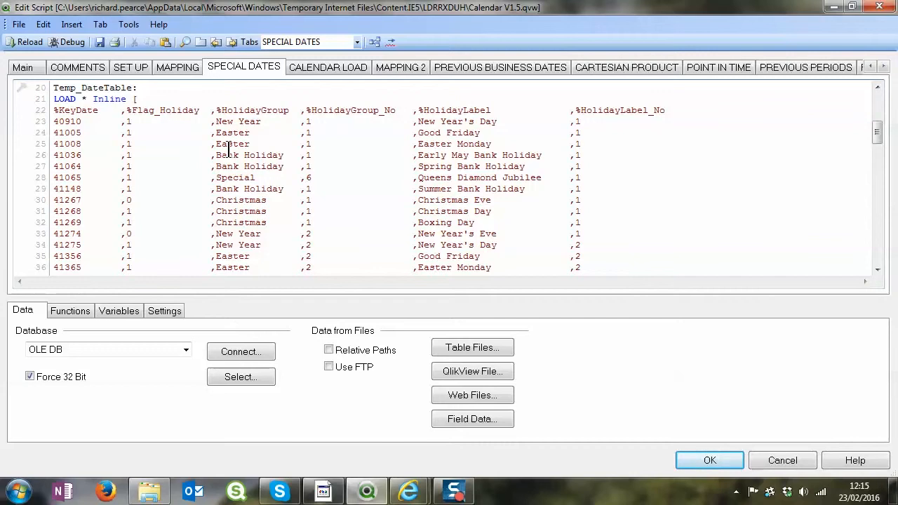
{"action": "scroll", "scroll_direction": "down", "scroll_amount": 3}
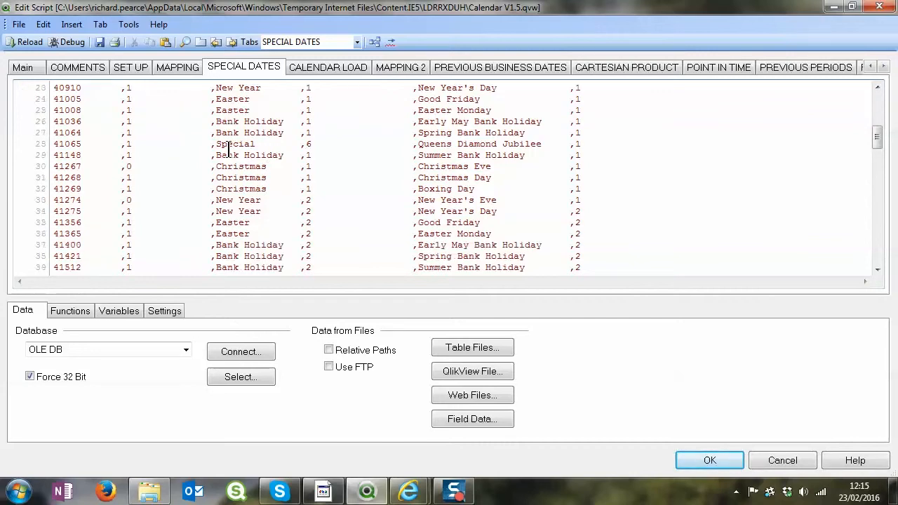
{"action": "scroll", "scroll_direction": "down", "scroll_amount": 3}
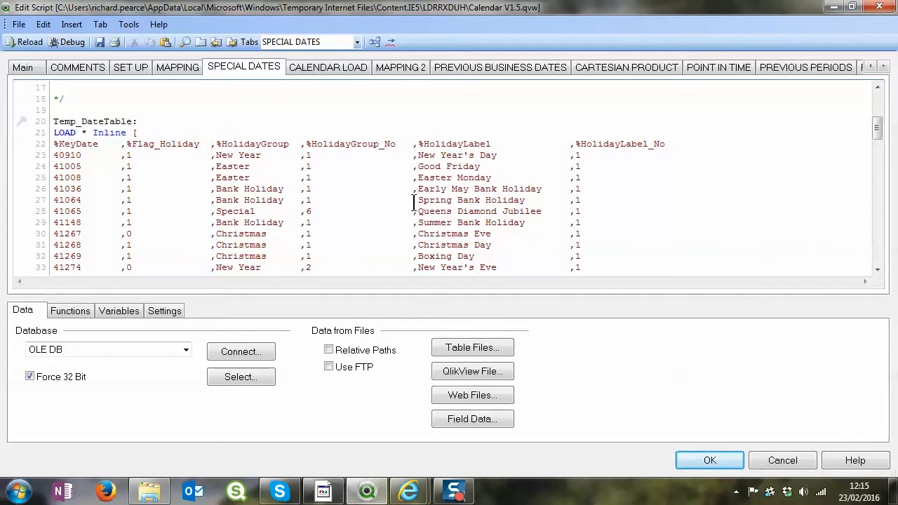
Read through the CALENDAR LOAD master-calendar script, then show MAPPING 2
{"action": "left_click", "coordinate": [328, 66]}
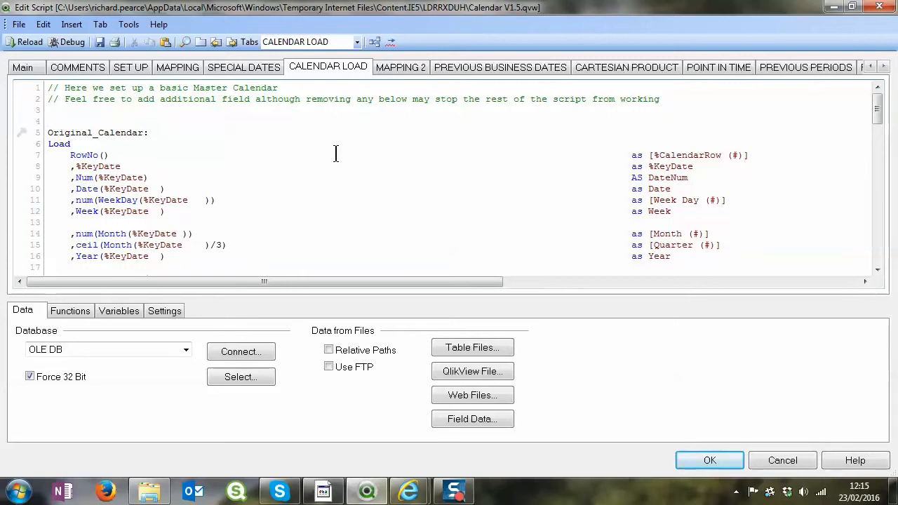
{"action": "mouse_move", "coordinate": [322, 150]}
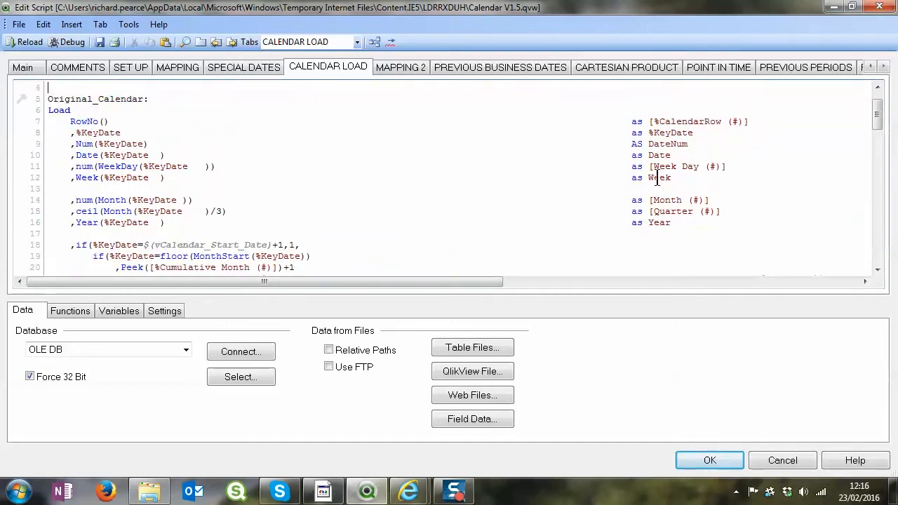
{"action": "scroll", "scroll_direction": "down", "scroll_amount": 3}
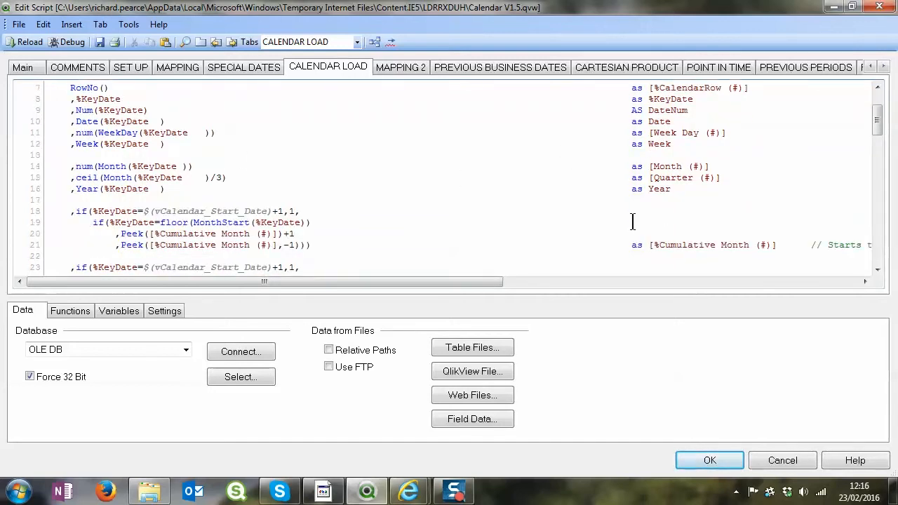
{"action": "scroll", "scroll_direction": "down", "scroll_amount": 3}
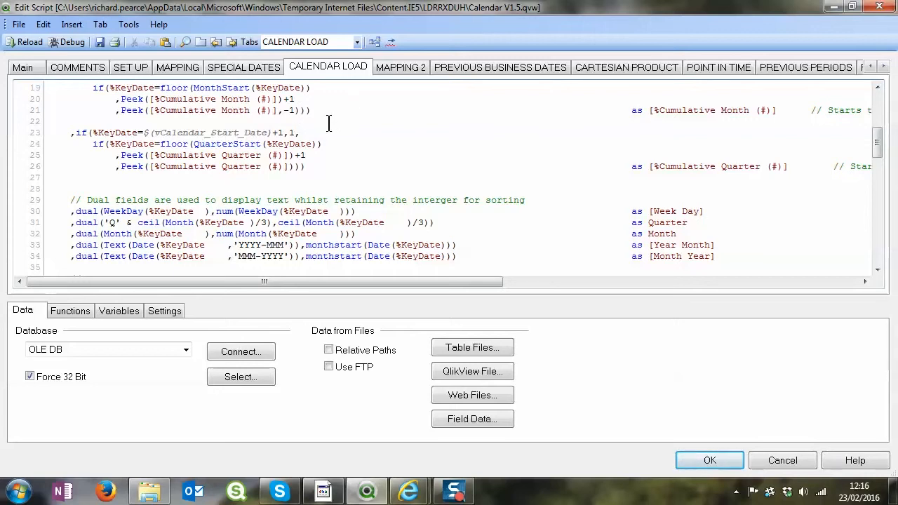
{"action": "mouse_move", "coordinate": [318, 167]}
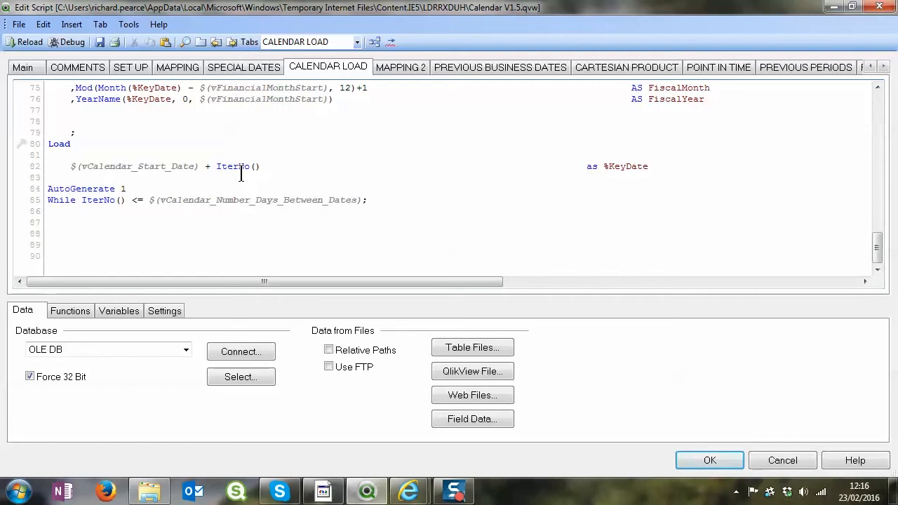
{"action": "left_click", "coordinate": [400, 67]}
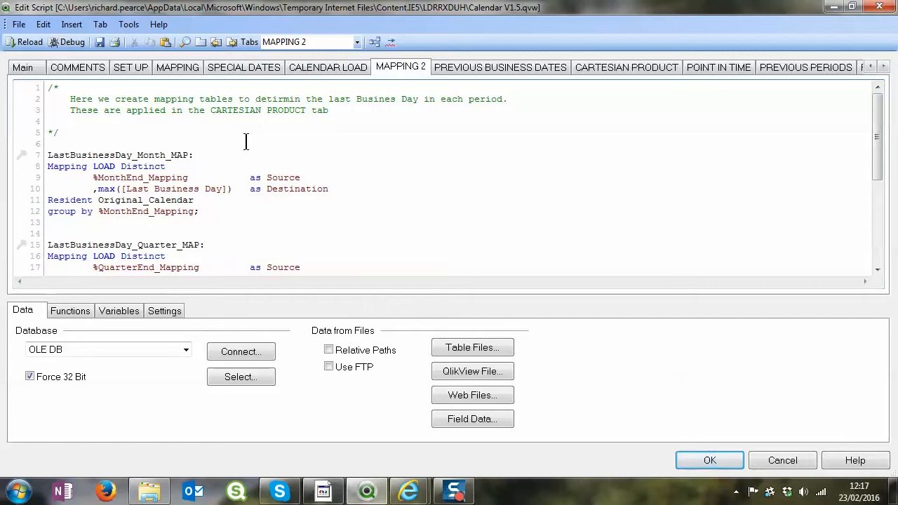
Review the month, quarter and year last-business-day maps, then show PREVIOUS BUSINESS DATES
{"action": "scroll", "scroll_direction": "down", "scroll_amount": 3}
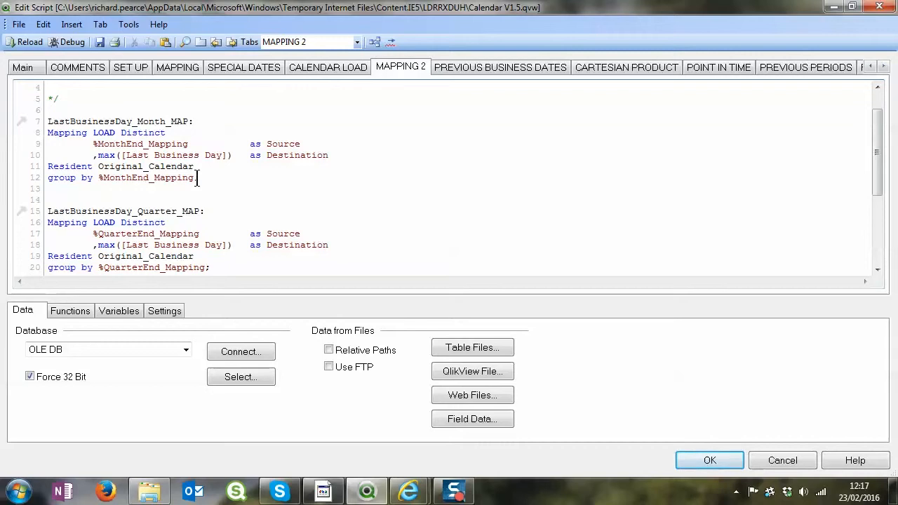
{"action": "scroll", "scroll_direction": "down", "scroll_amount": 3}
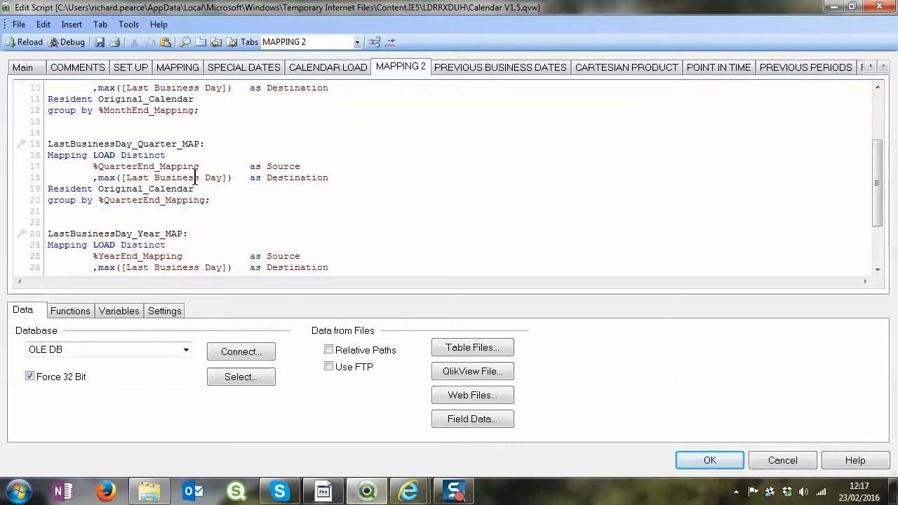
{"action": "left_click", "coordinate": [500, 67]}
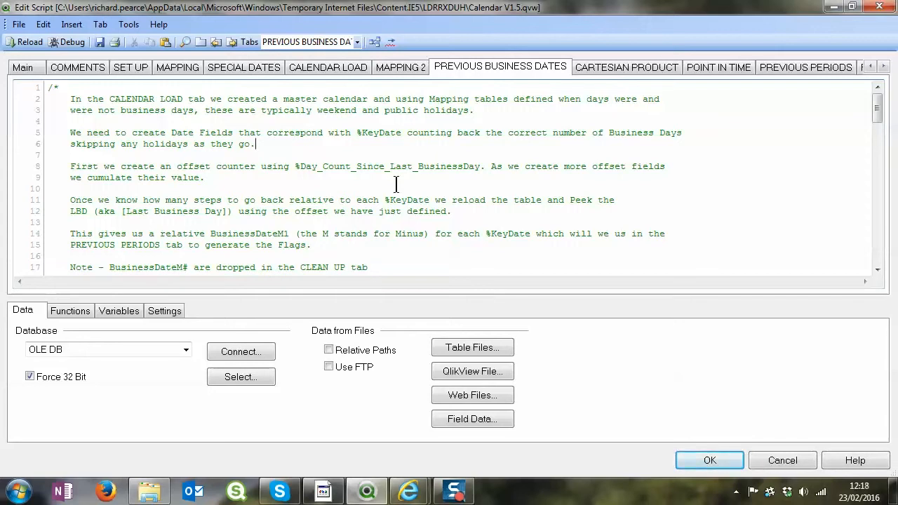
Review the M1–M20 business day offset counters, then show CARTESIAN PRODUCT
{"action": "scroll", "scroll_direction": "down", "scroll_amount": 3}
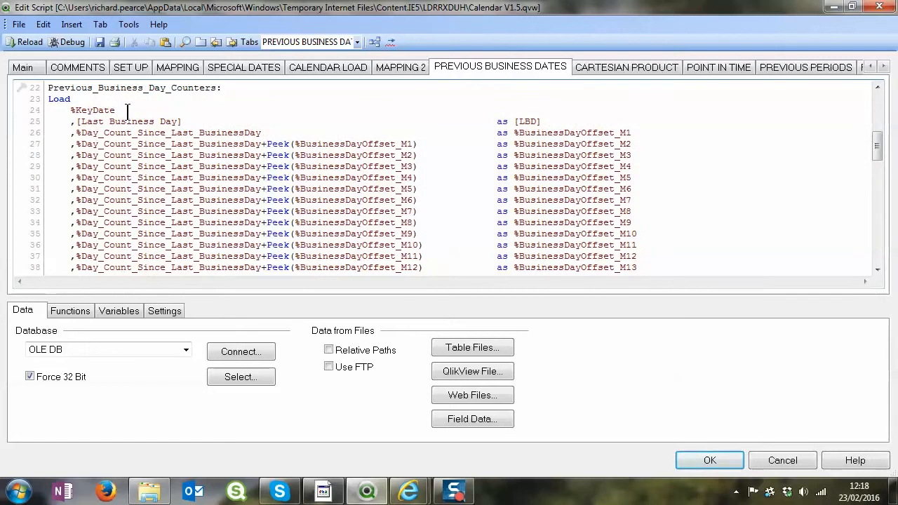
{"action": "scroll", "scroll_direction": "down", "scroll_amount": 3}
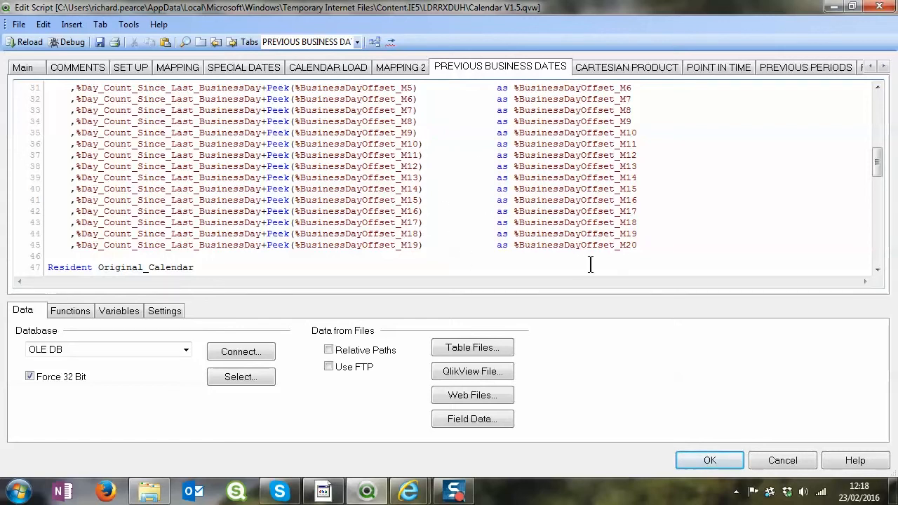
{"action": "left_click", "coordinate": [626, 66]}
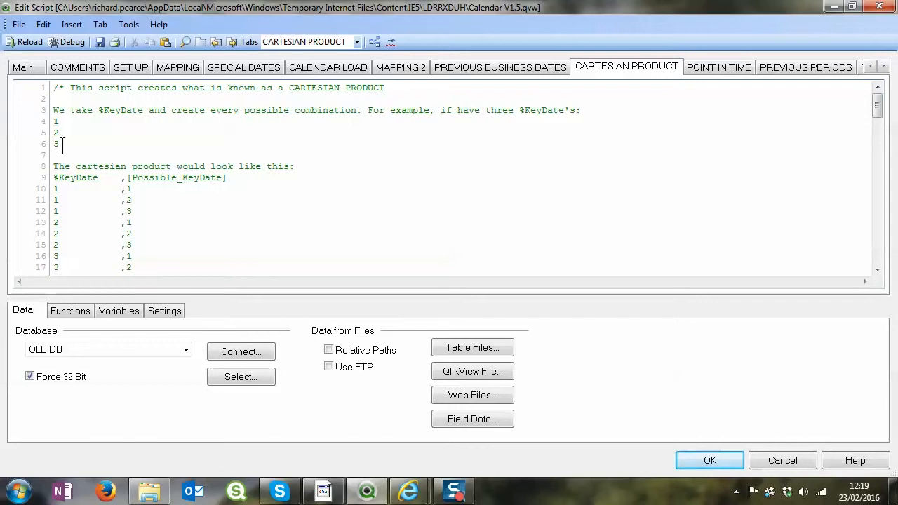
{"action": "scroll", "scroll_direction": "down", "scroll_amount": 3}
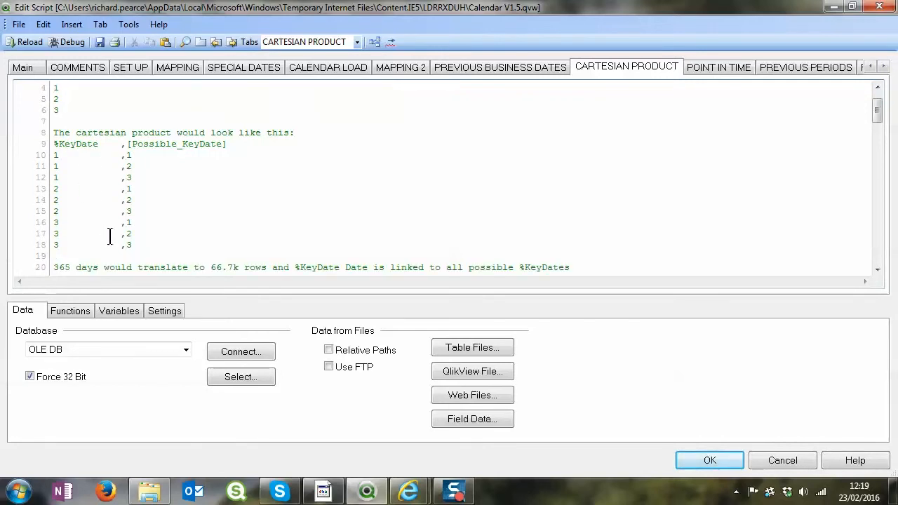
{"action": "left_click", "coordinate": [58, 174]}
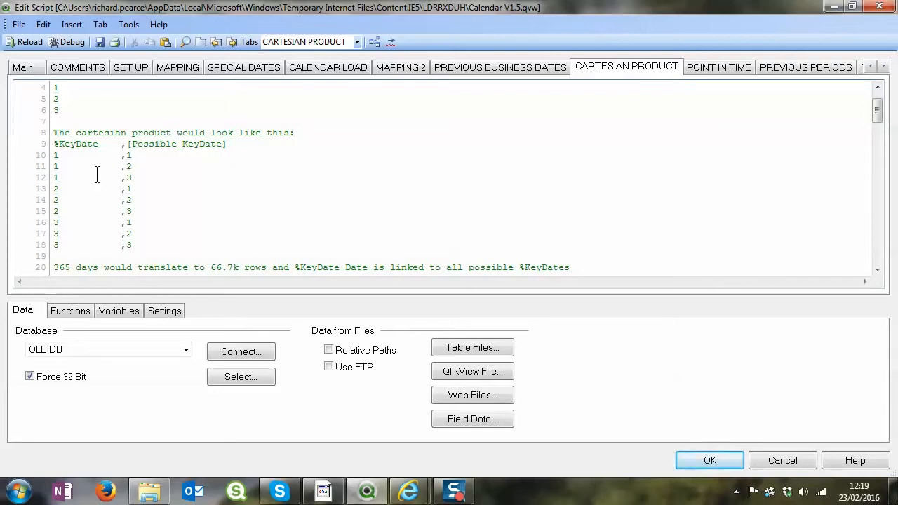
{"action": "mouse_move", "coordinate": [62, 158]}
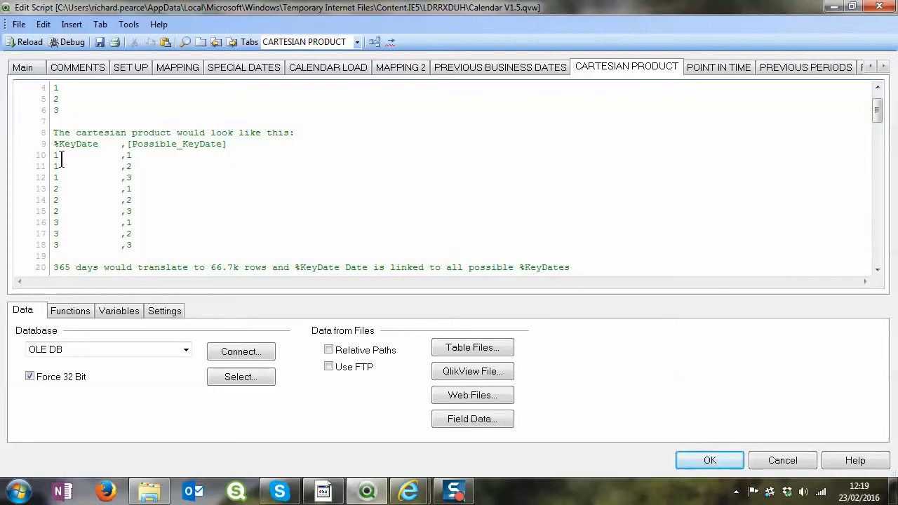
{"action": "scroll", "scroll_direction": "down", "scroll_amount": 3}
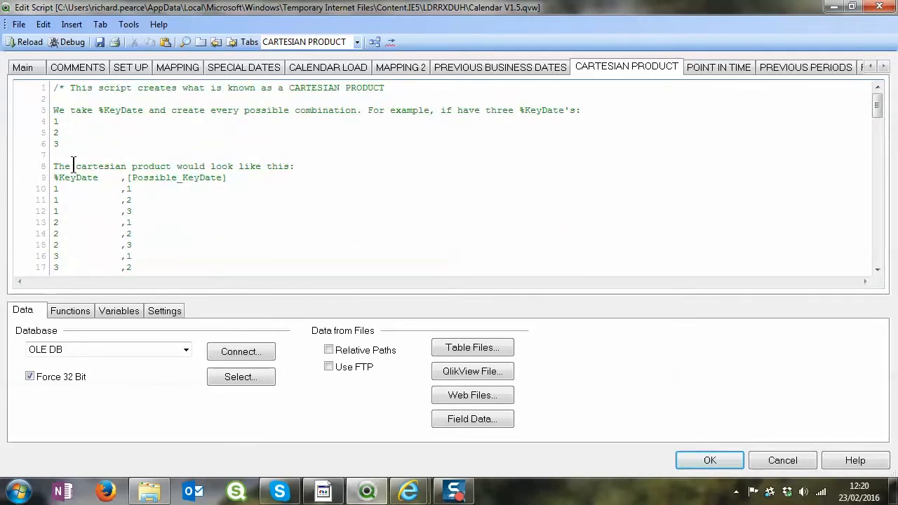
{"action": "scroll", "scroll_direction": "down", "scroll_amount": 3}
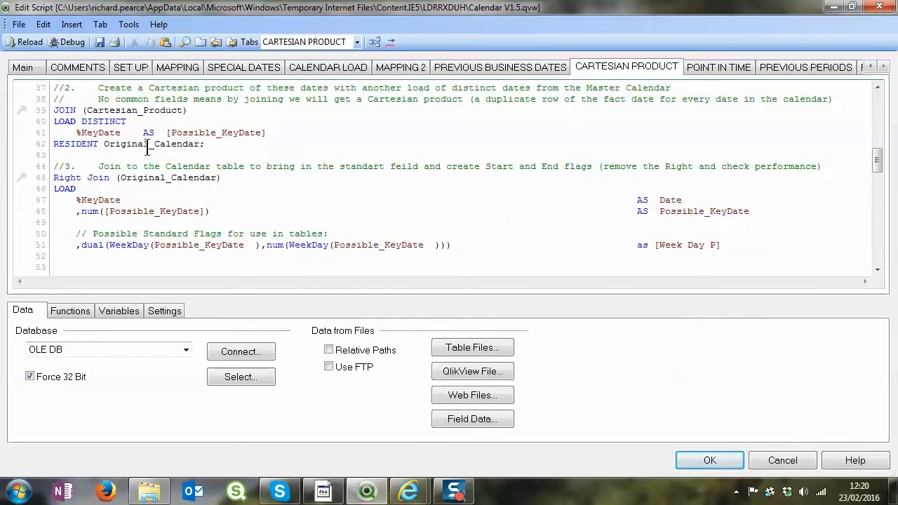
{"action": "scroll", "scroll_direction": "down", "scroll_amount": 3}
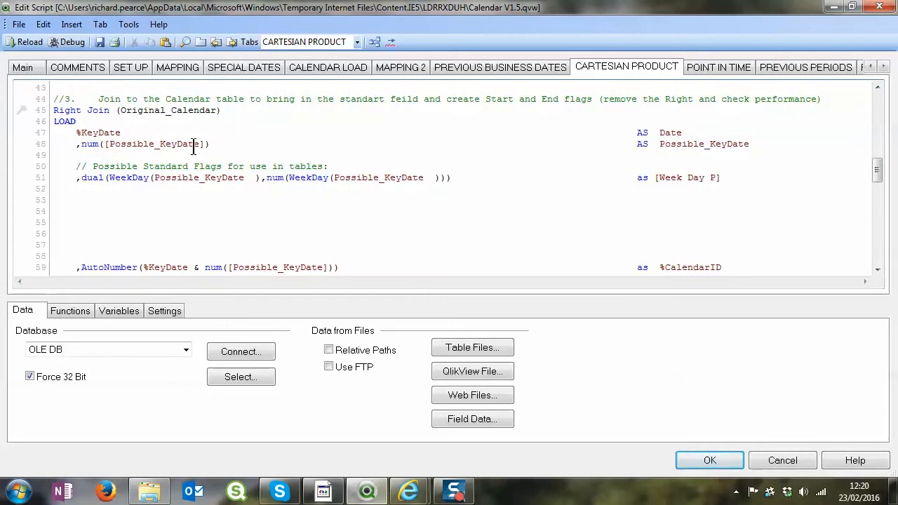
{"action": "mouse_move", "coordinate": [176, 176]}
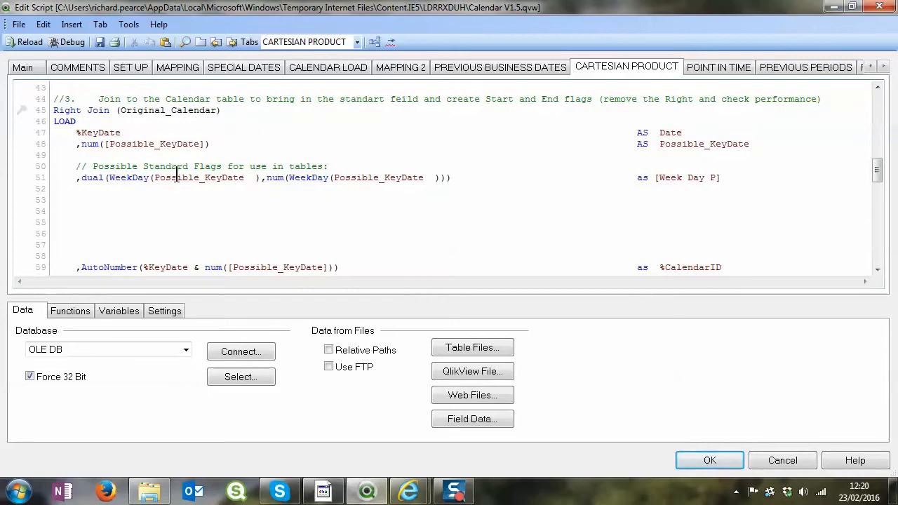
{"action": "scroll", "scroll_direction": "down", "scroll_amount": 3}
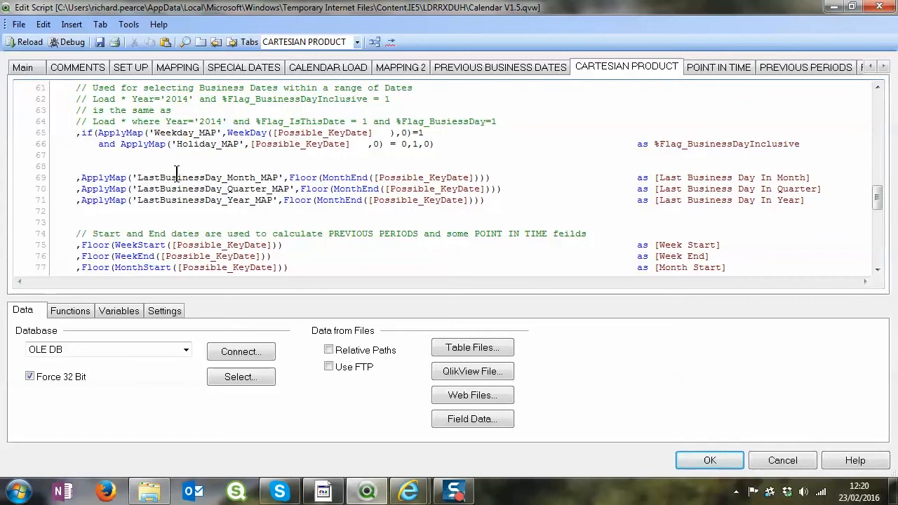
{"action": "scroll", "scroll_direction": "down", "scroll_amount": 3}
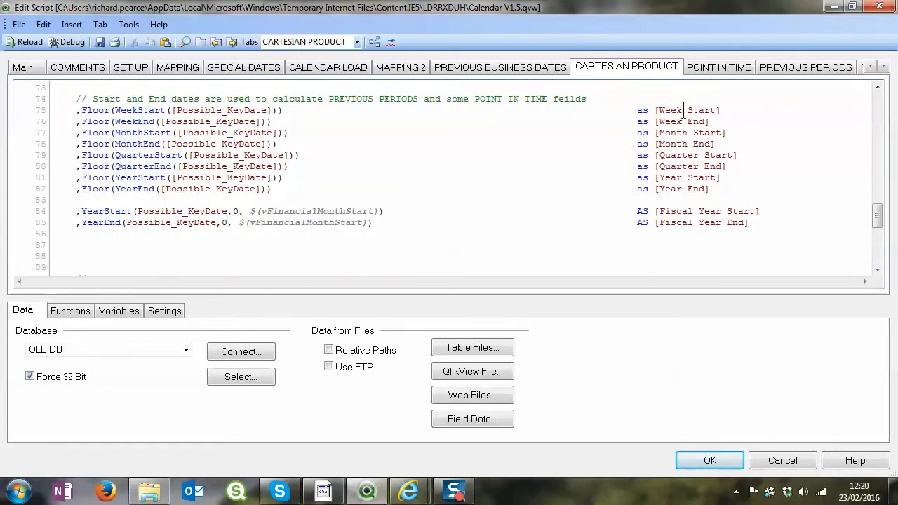
{"action": "mouse_move", "coordinate": [718, 67]}
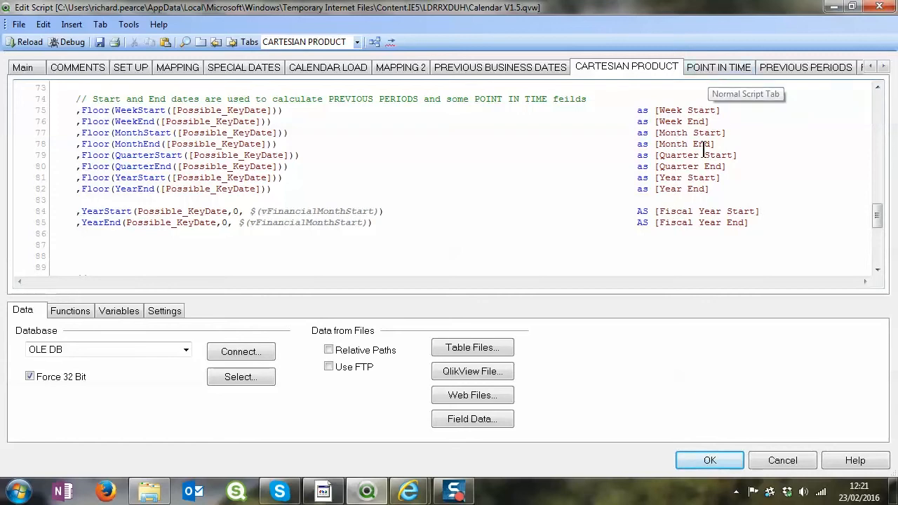
{"action": "mouse_move", "coordinate": [806, 68]}
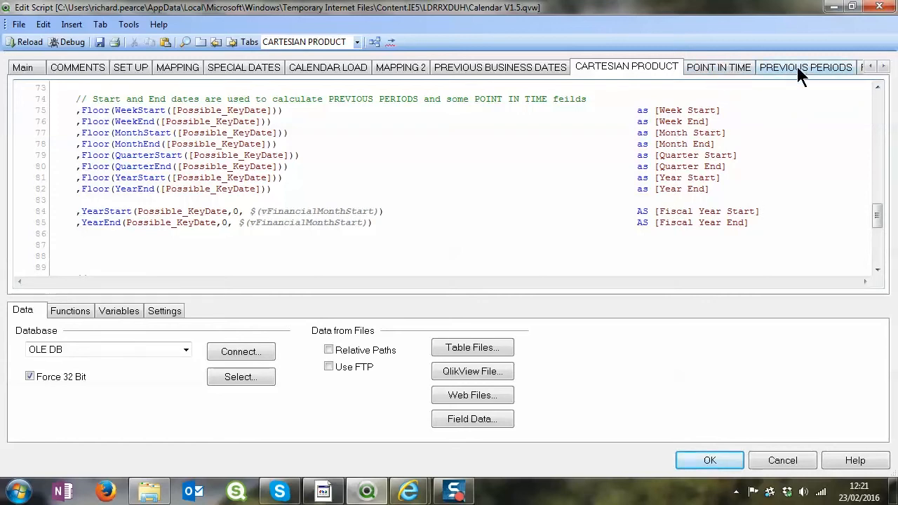
{"action": "mouse_move", "coordinate": [719, 67]}
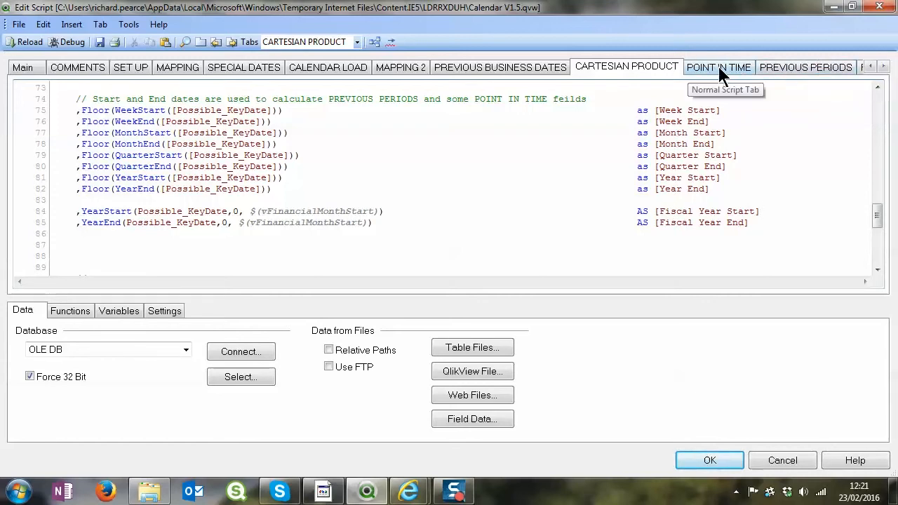
{"action": "mouse_move", "coordinate": [723, 72]}
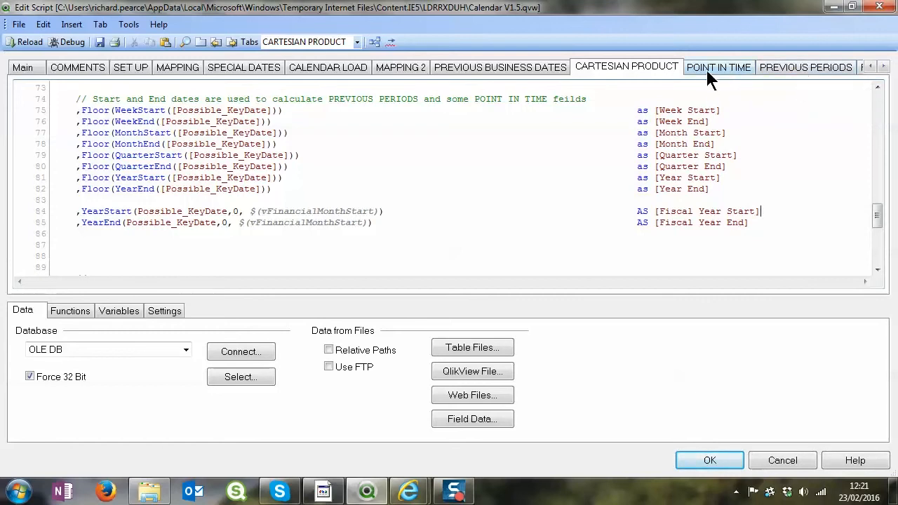
Read the Calendar_PIT load with IsThisDate, holiday and this-period flags
{"action": "left_click", "coordinate": [719, 67]}
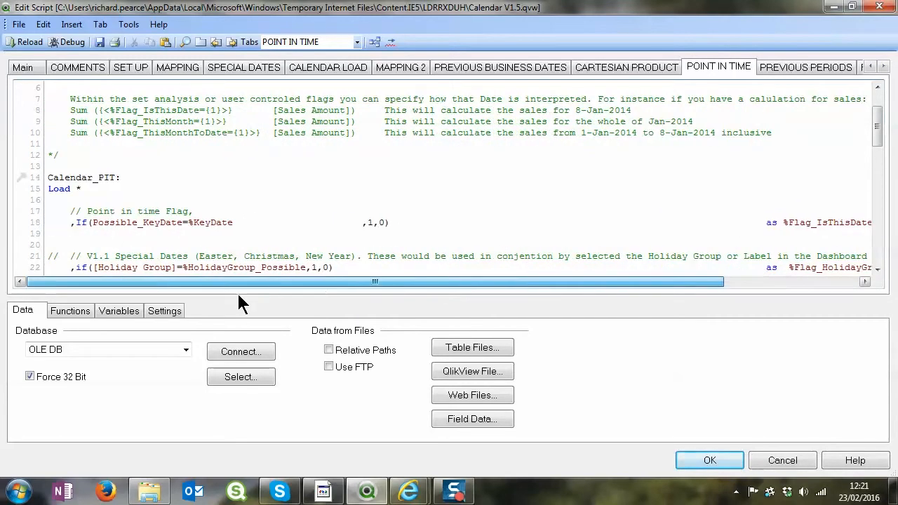
{"action": "mouse_move", "coordinate": [305, 309]}
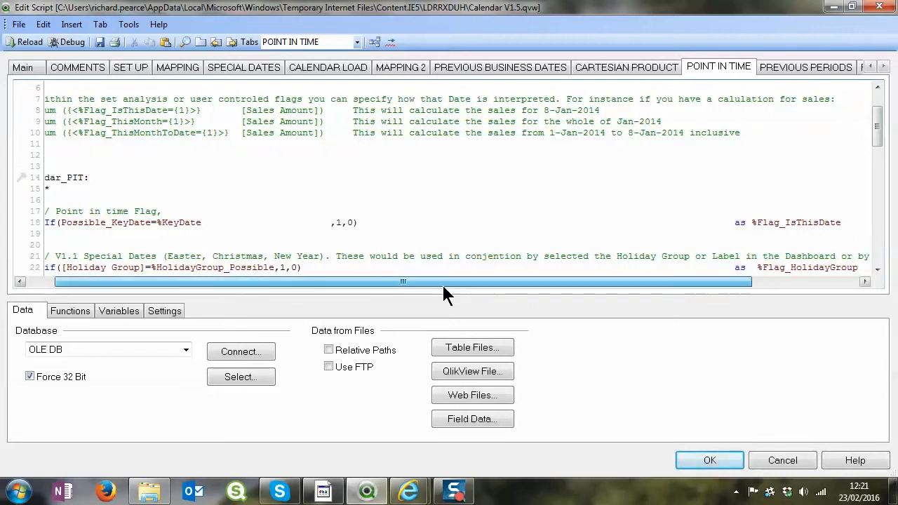
{"action": "scroll", "scroll_direction": "down", "scroll_amount": 3}
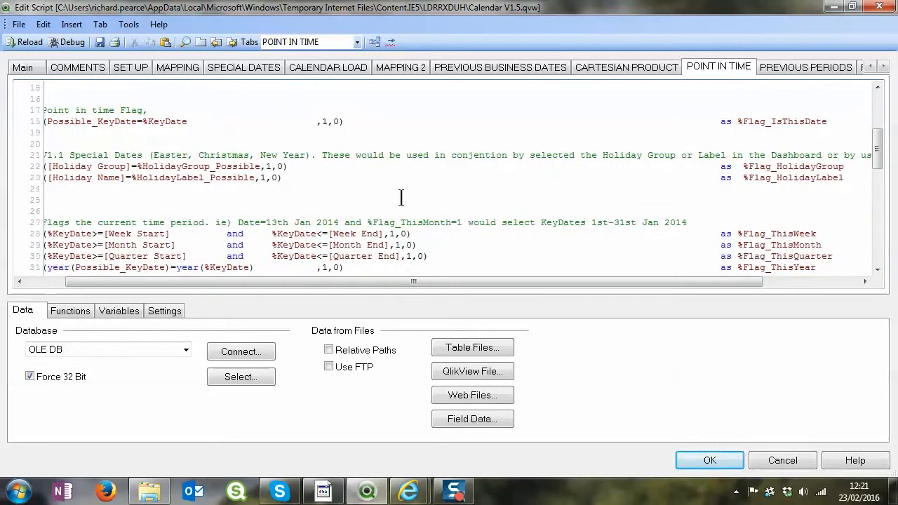
{"action": "scroll", "scroll_direction": "down", "scroll_amount": 3}
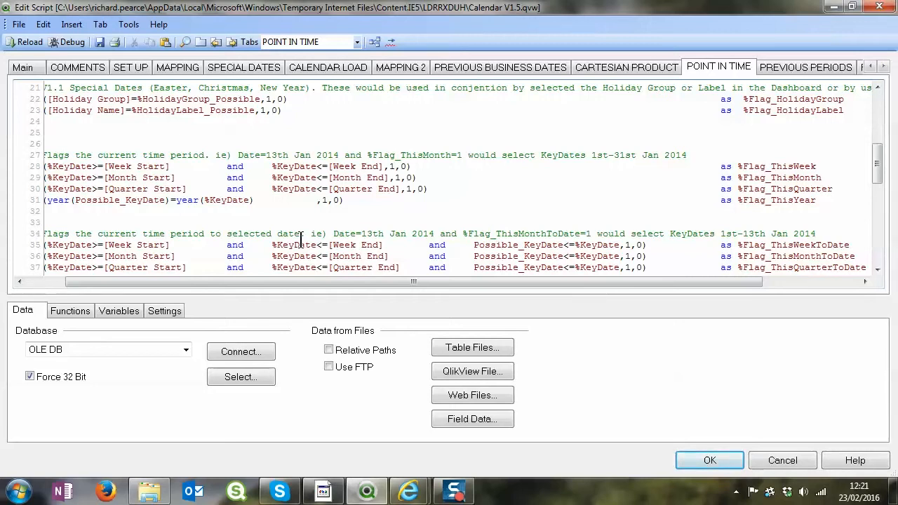
{"action": "scroll", "scroll_direction": "down", "scroll_amount": 3}
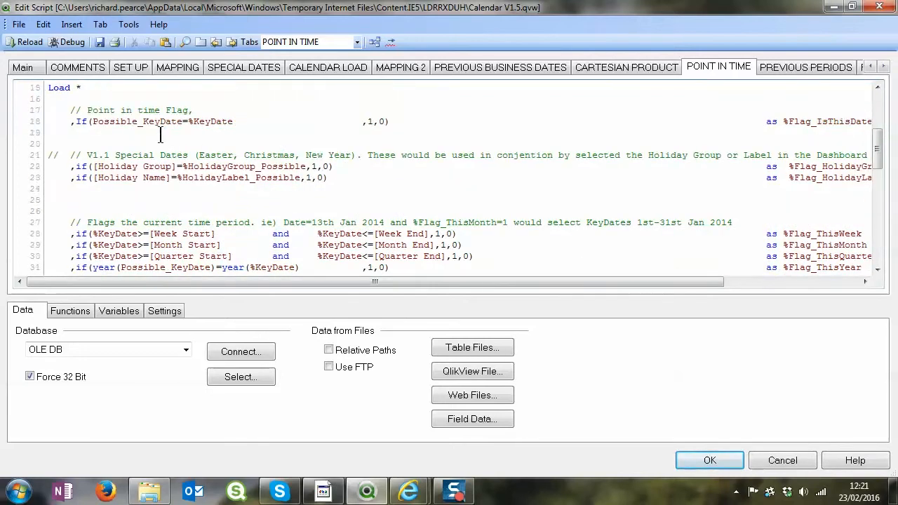
Finish the to-date flags through ThisFiscalYearToDate, then show PREVIOUS PERIODS
{"action": "scroll", "scroll_direction": "down", "scroll_amount": 3}
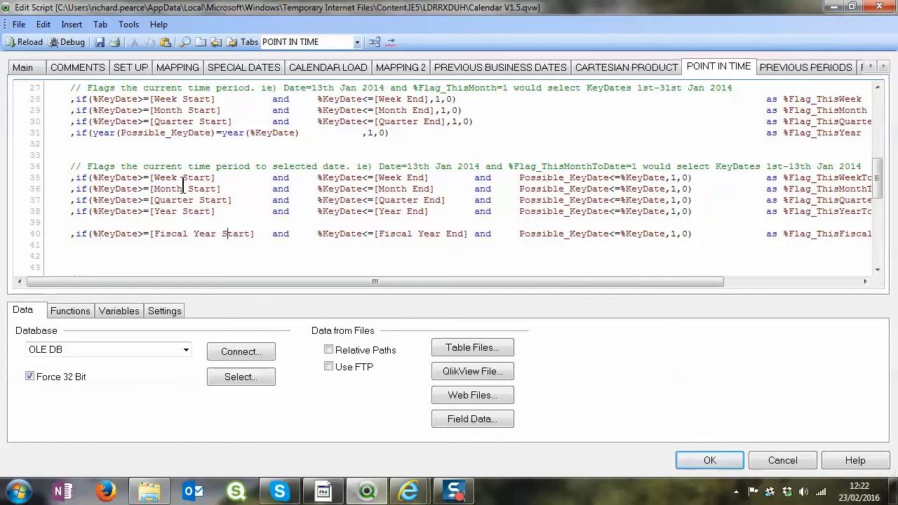
{"action": "left_click_drag", "start_coordinate": [386, 282], "coordinate": [597, 281]}
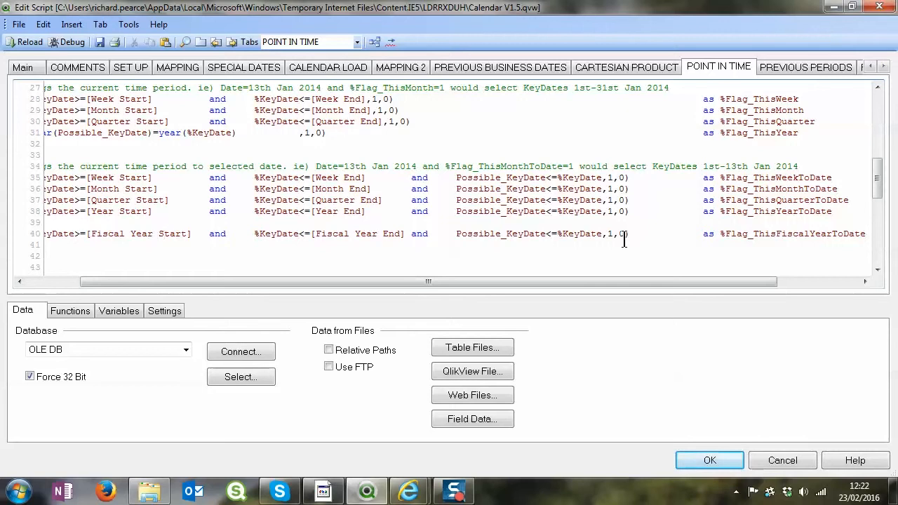
{"action": "left_click", "coordinate": [806, 67]}
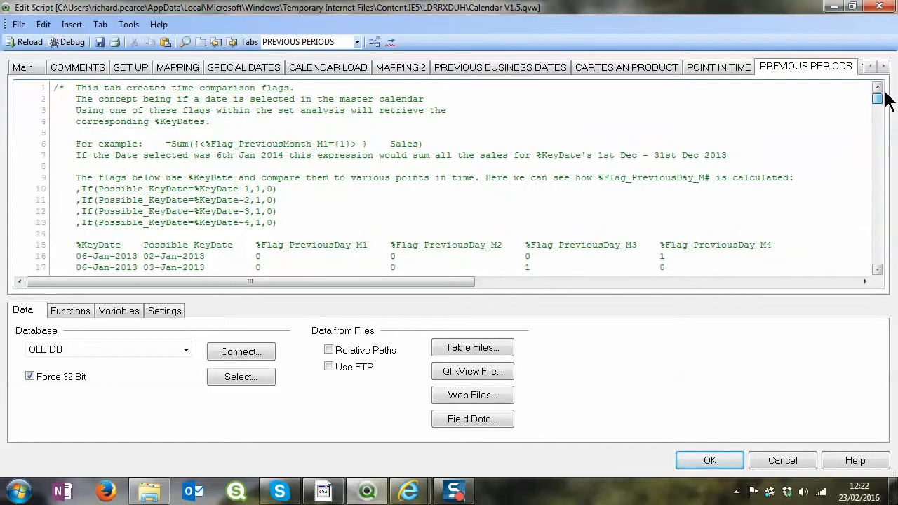
Highlight key date 06-Jan-2013 and its %Flag_PreviousDay_M2 value 1 in row 18
{"action": "scroll", "scroll_direction": "down", "scroll_amount": 3}
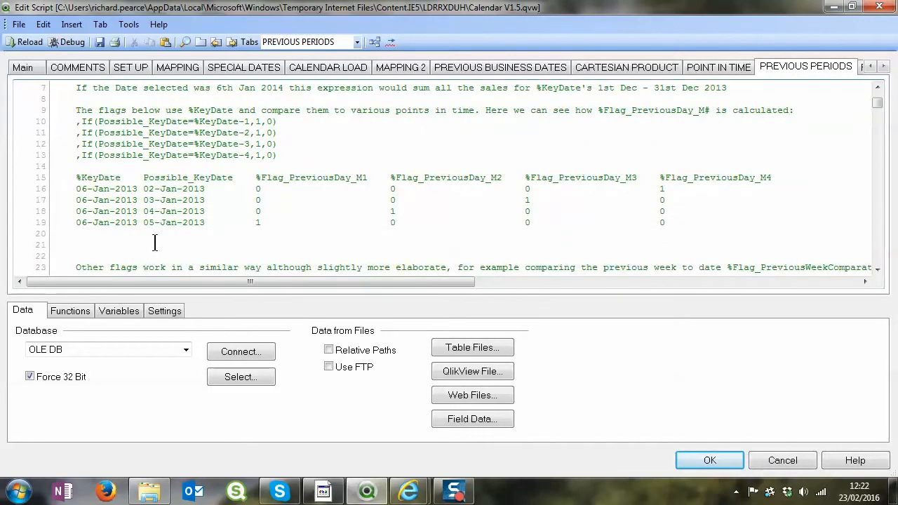
{"action": "mouse_move", "coordinate": [77, 211]}
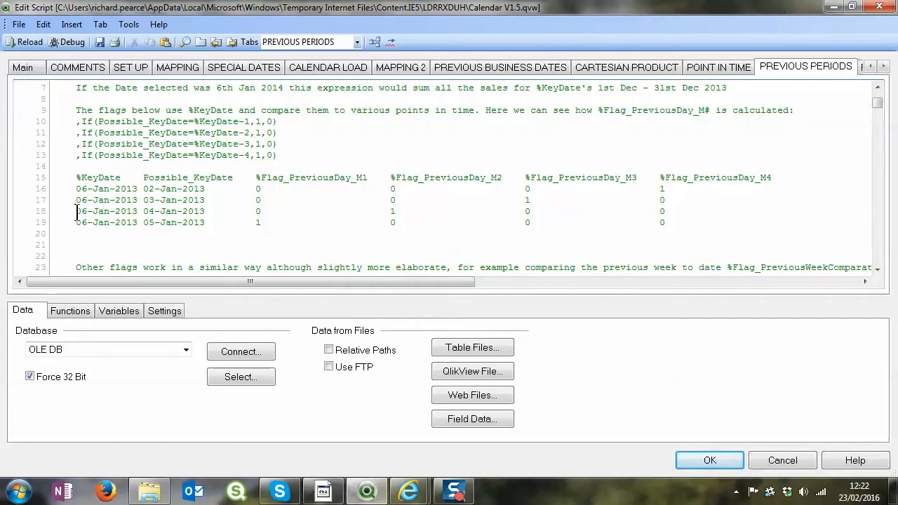
{"action": "double_click", "coordinate": [106, 211]}
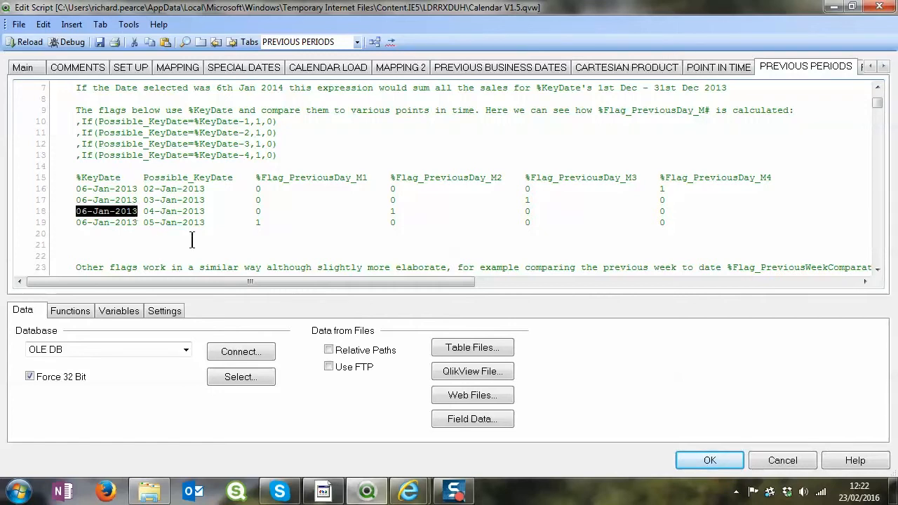
{"action": "mouse_move", "coordinate": [358, 229]}
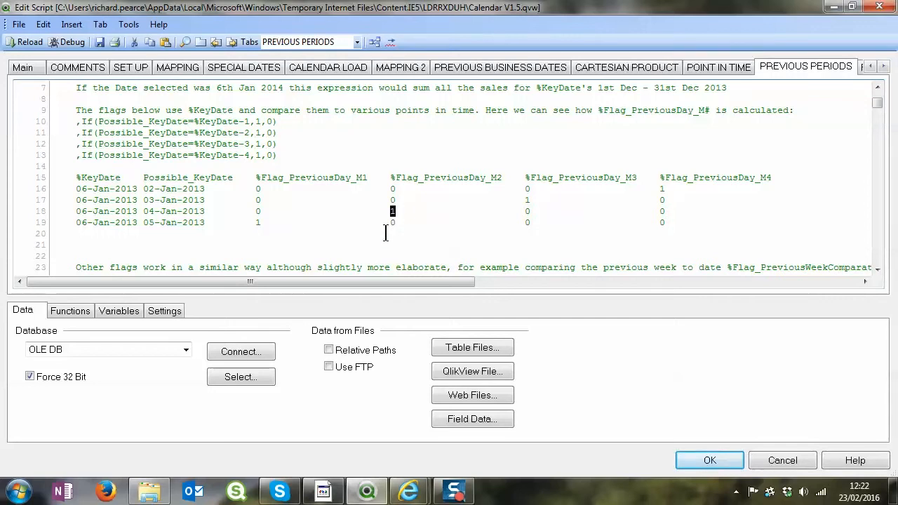
{"action": "double_click", "coordinate": [174, 211]}
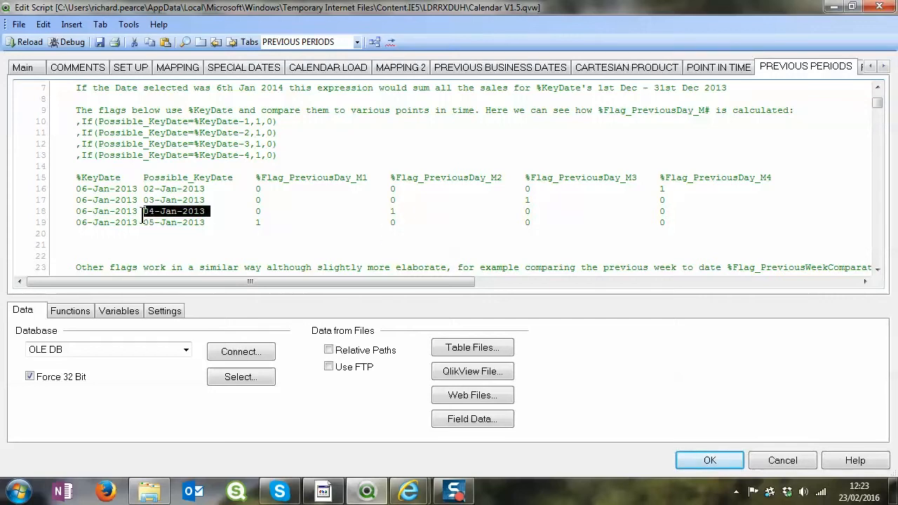
{"action": "left_click_drag", "start_coordinate": [143, 211], "coordinate": [387, 211]}
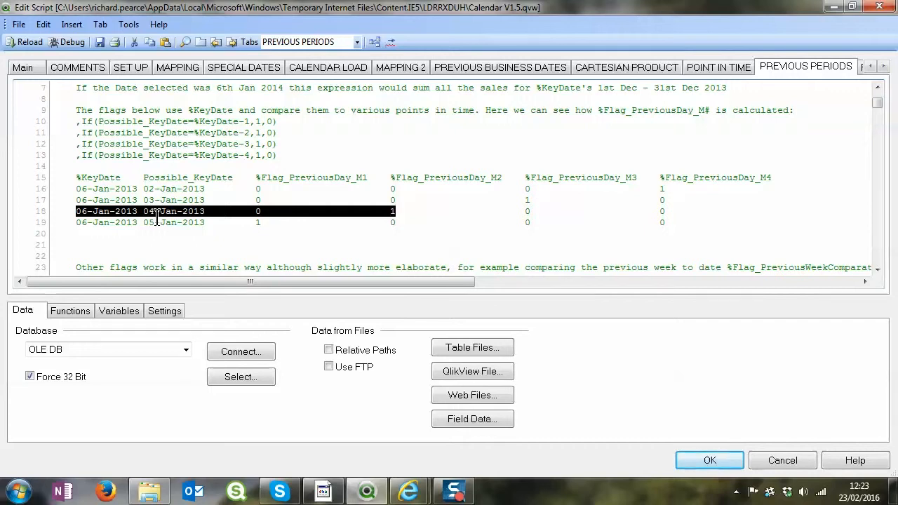
{"action": "mouse_move", "coordinate": [181, 212]}
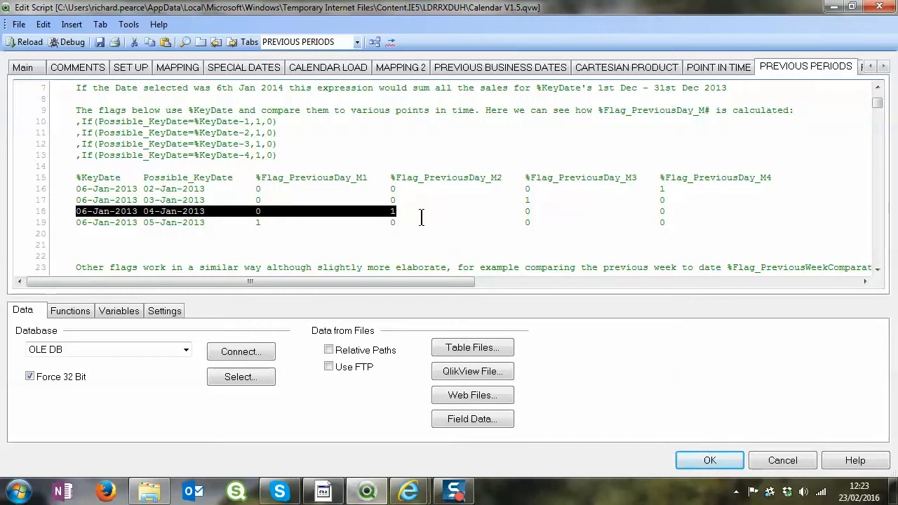
{"action": "scroll", "scroll_direction": "down", "scroll_amount": 3}
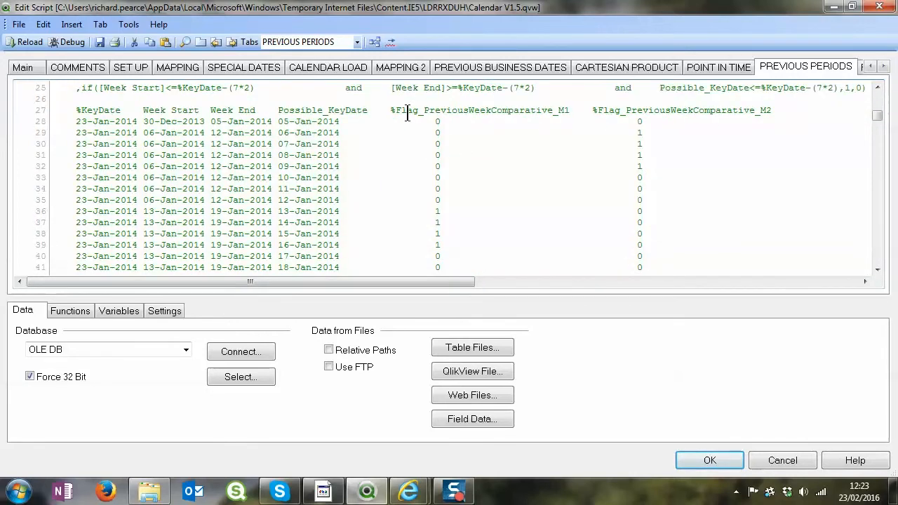
{"action": "left_click", "coordinate": [565, 111]}
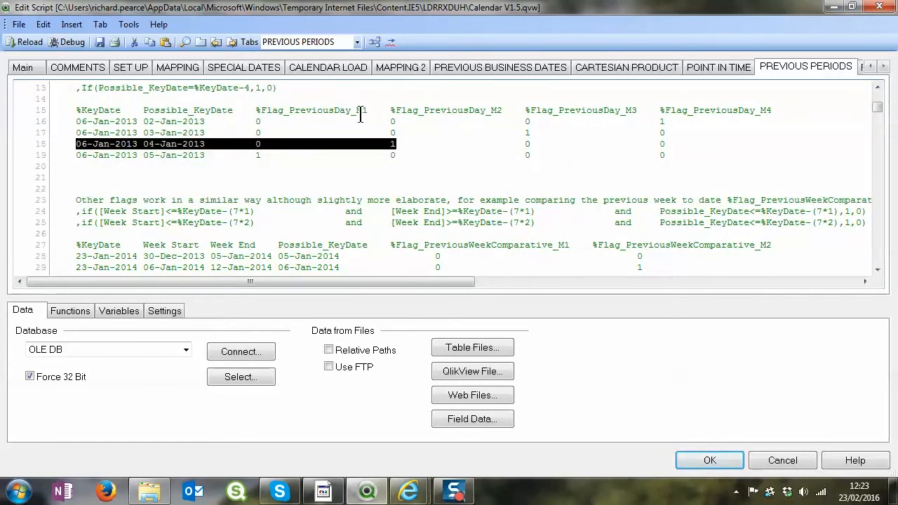
{"action": "mouse_move", "coordinate": [744, 119]}
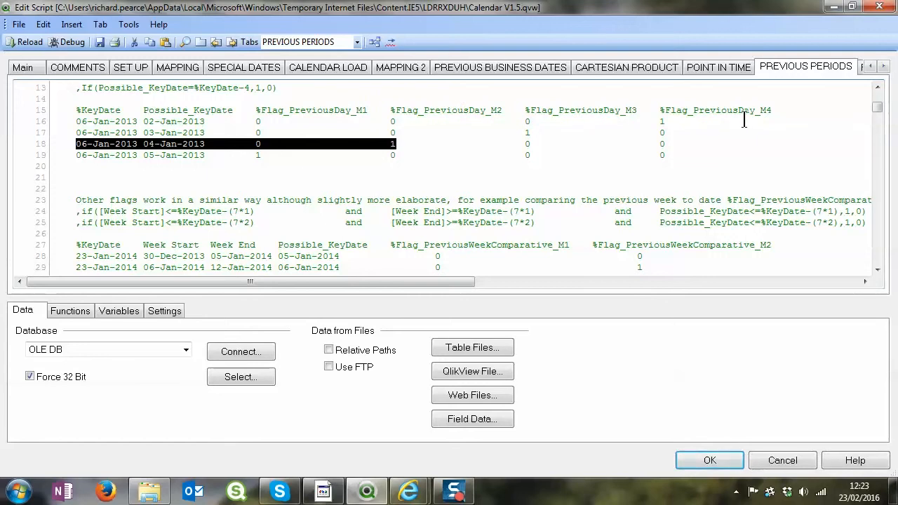
{"action": "scroll", "scroll_direction": "down", "scroll_amount": 3}
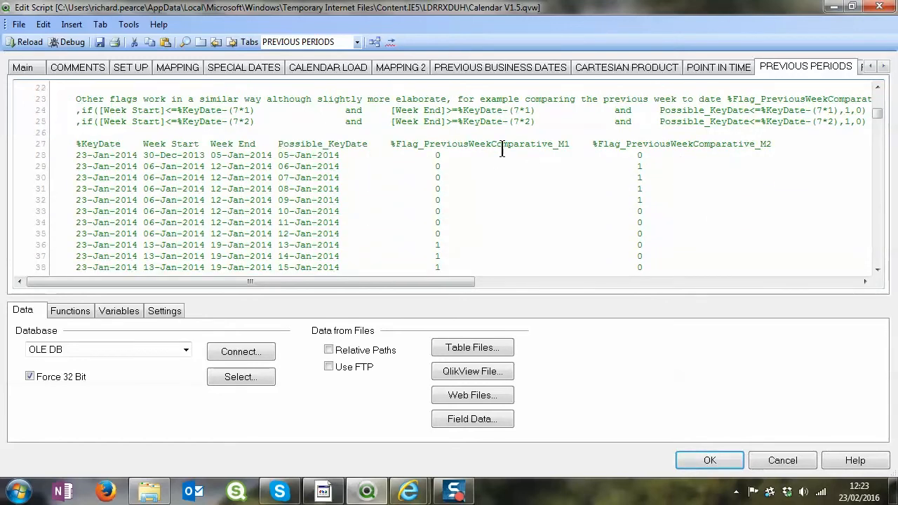
{"action": "mouse_move", "coordinate": [709, 157]}
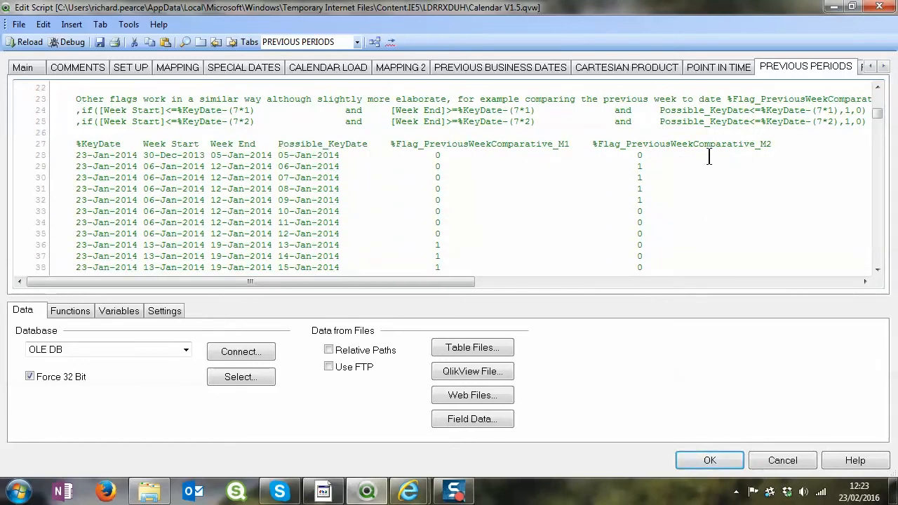
{"action": "mouse_move", "coordinate": [486, 223]}
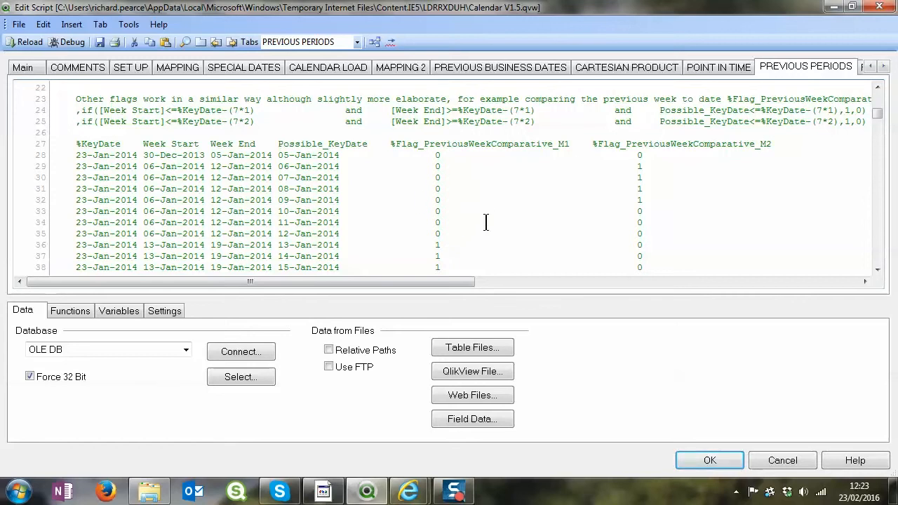
{"action": "scroll", "scroll_direction": "down", "scroll_amount": 3}
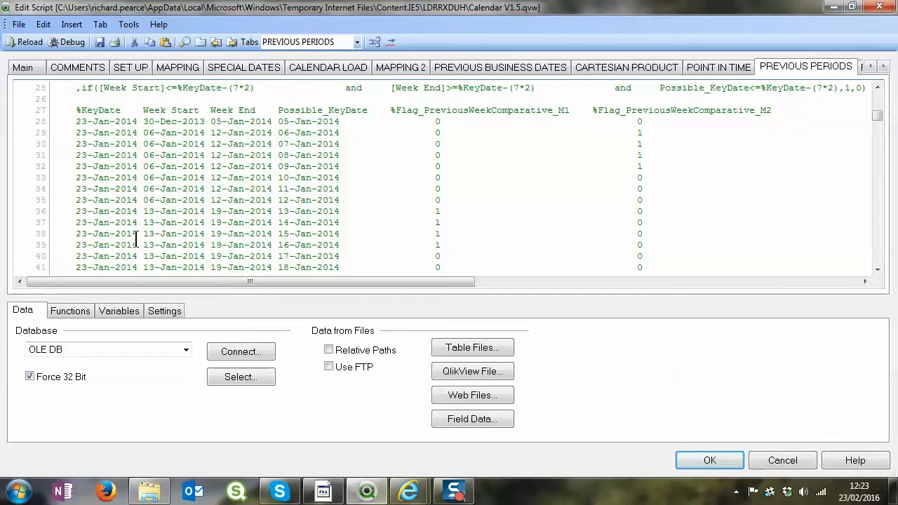
{"action": "double_click", "coordinate": [106, 244]}
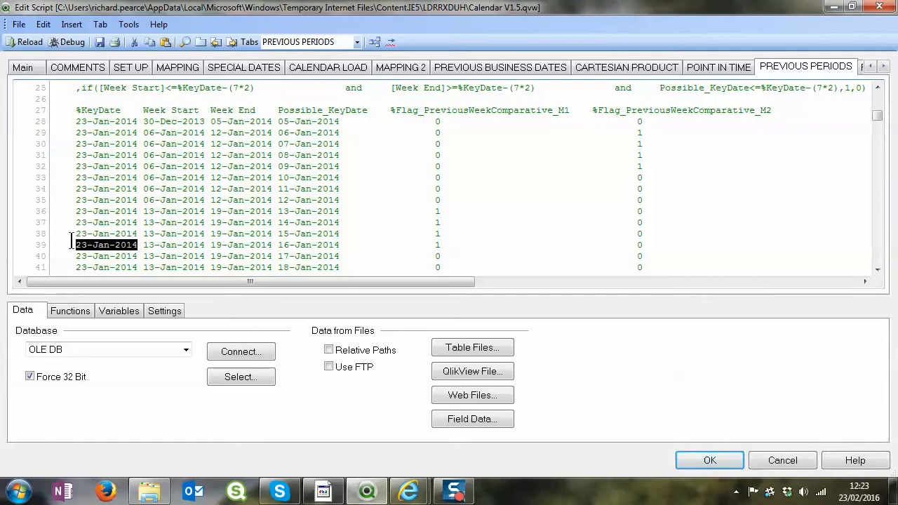
{"action": "mouse_move", "coordinate": [423, 259]}
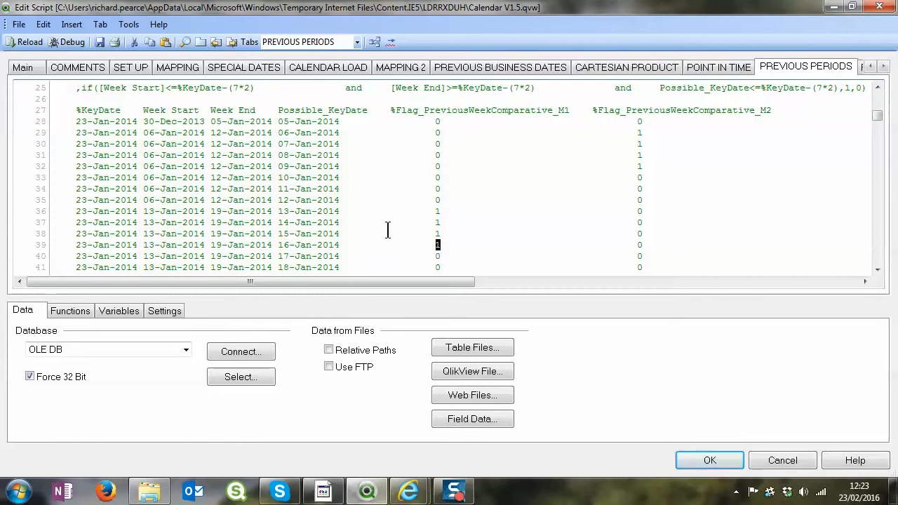
{"action": "mouse_move", "coordinate": [402, 209]}
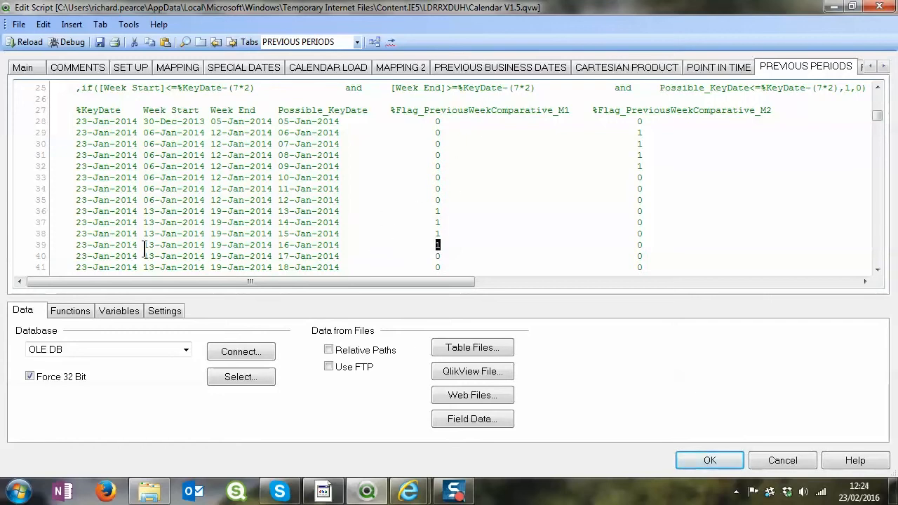
{"action": "double_click", "coordinate": [105, 245]}
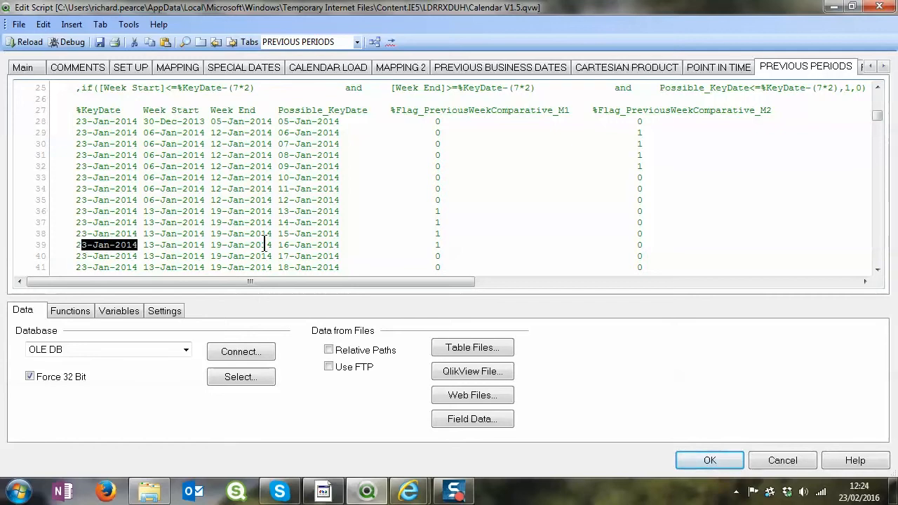
{"action": "left_click", "coordinate": [281, 245]}
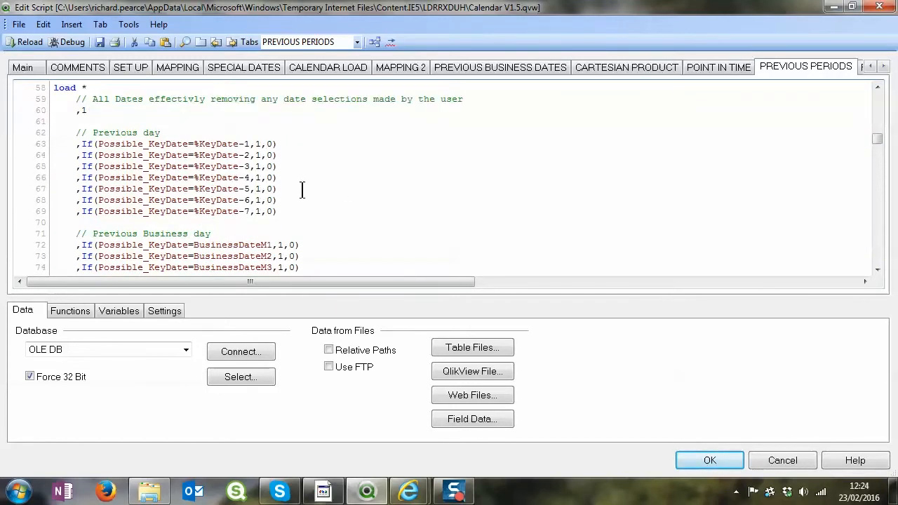
{"action": "scroll", "scroll_direction": "down", "scroll_amount": 3}
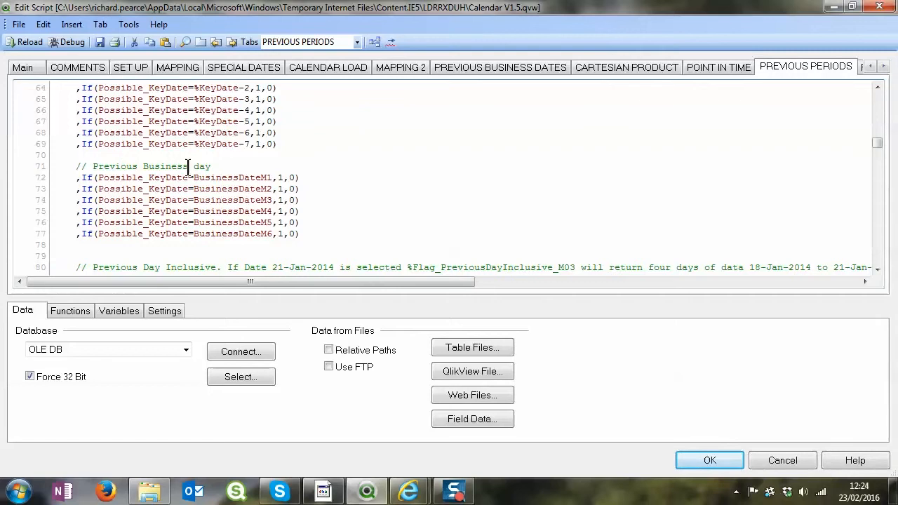
{"action": "scroll", "scroll_direction": "down", "scroll_amount": 3}
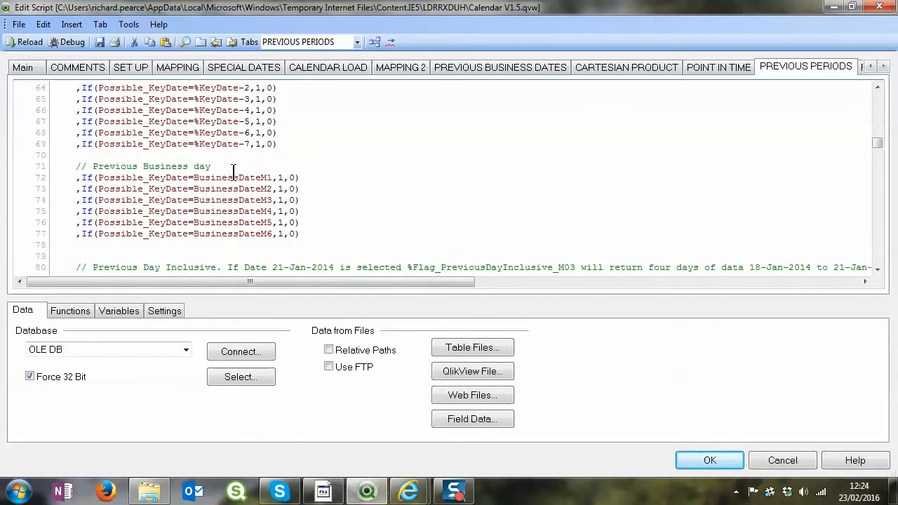
{"action": "scroll", "scroll_direction": "down", "scroll_amount": 3}
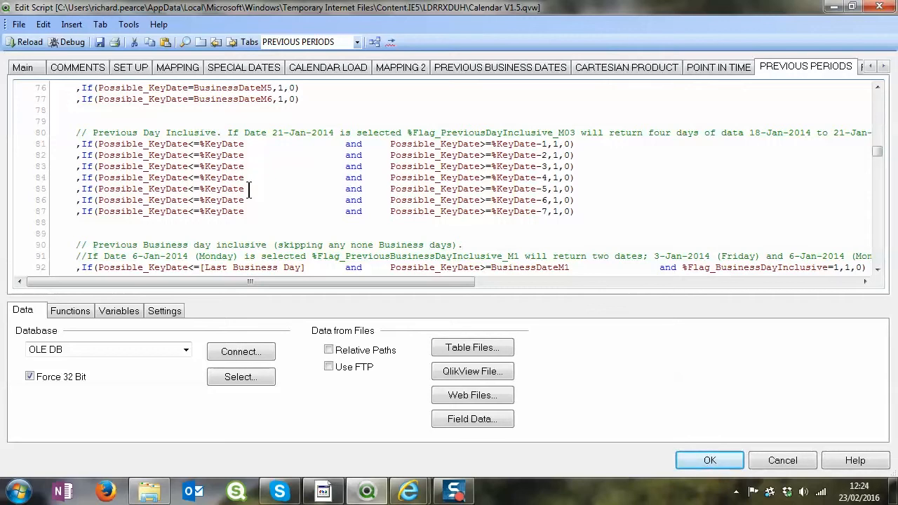
{"action": "scroll", "scroll_direction": "down", "scroll_amount": 3}
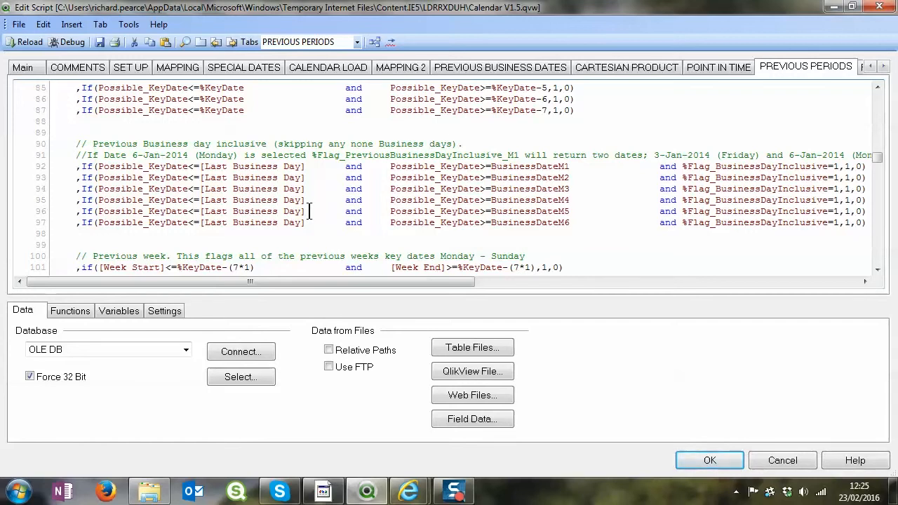
{"action": "scroll", "scroll_direction": "down", "scroll_amount": 3}
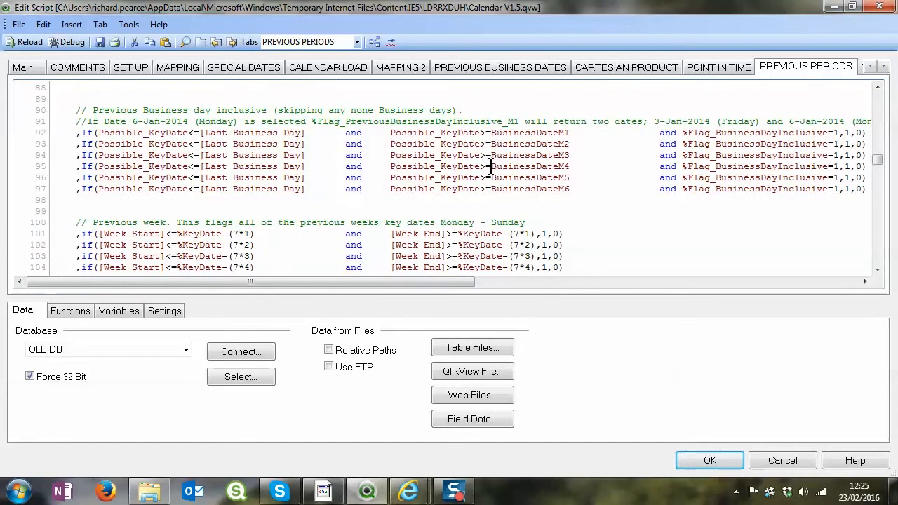
{"action": "mouse_move", "coordinate": [430, 286]}
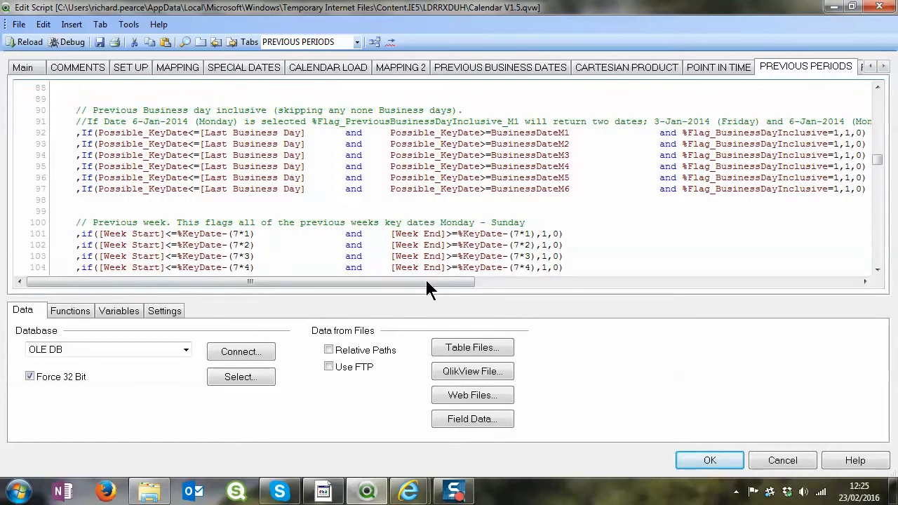
{"action": "scroll", "scroll_direction": "down", "scroll_amount": 3}
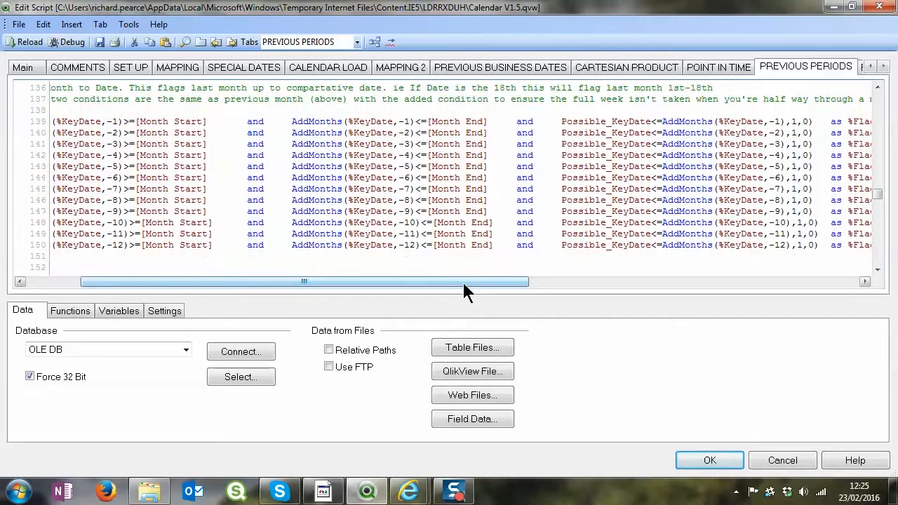
{"action": "left_click_drag", "start_coordinate": [303, 281], "coordinate": [491, 281]}
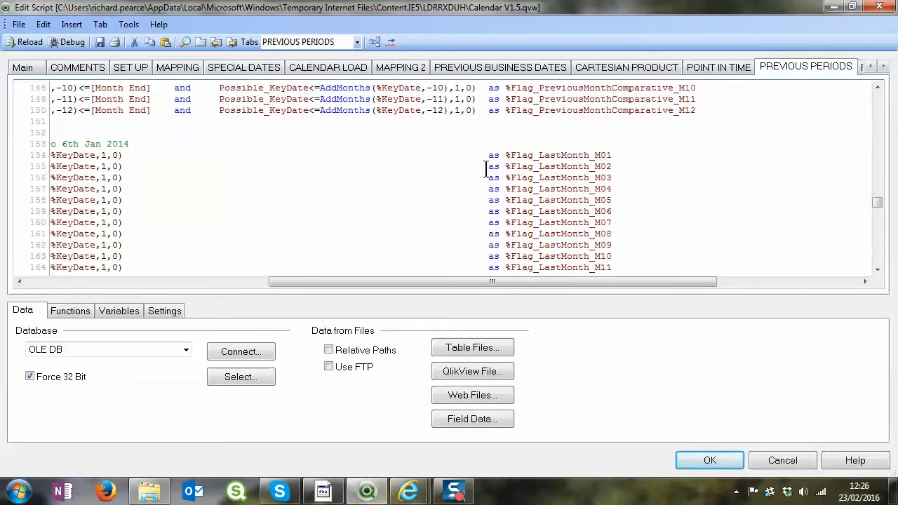
{"action": "left_click_drag", "start_coordinate": [491, 282], "coordinate": [249, 281]}
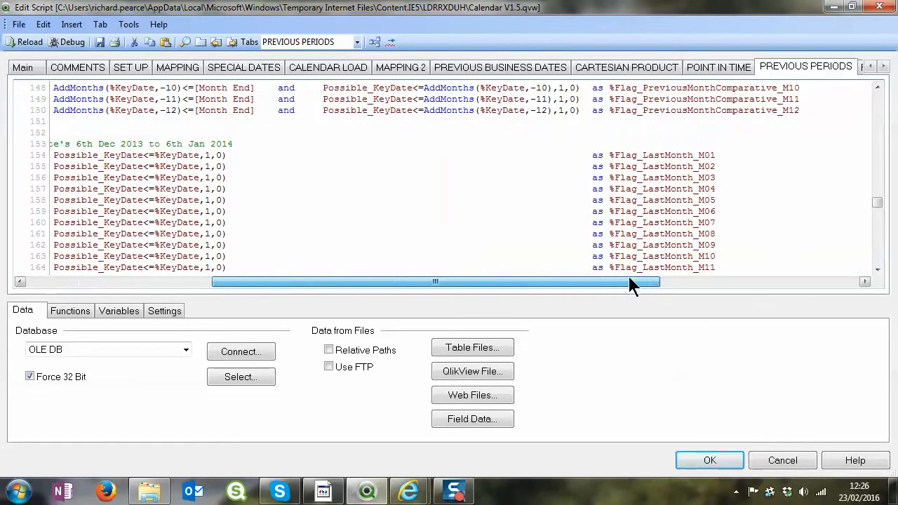
{"action": "left_click_drag", "start_coordinate": [632, 281], "coordinate": [390, 282]}
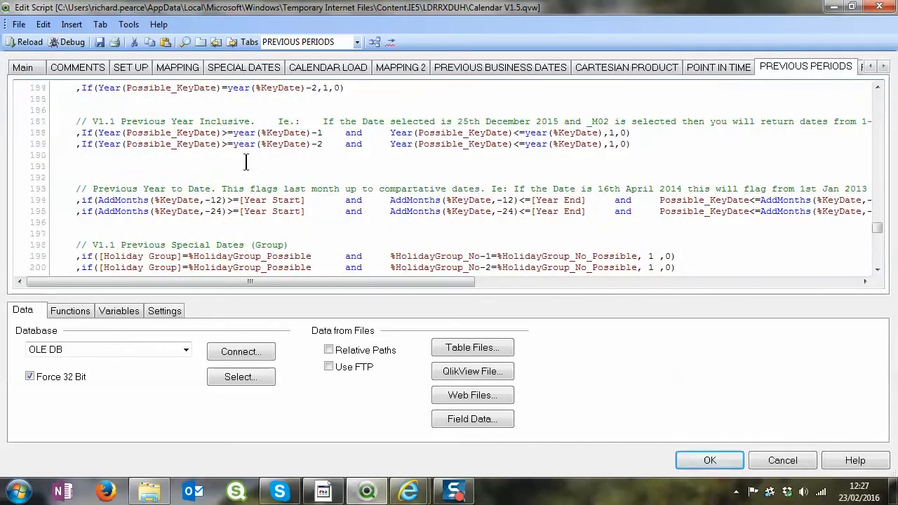
{"action": "scroll", "scroll_direction": "up", "scroll_amount": 3}
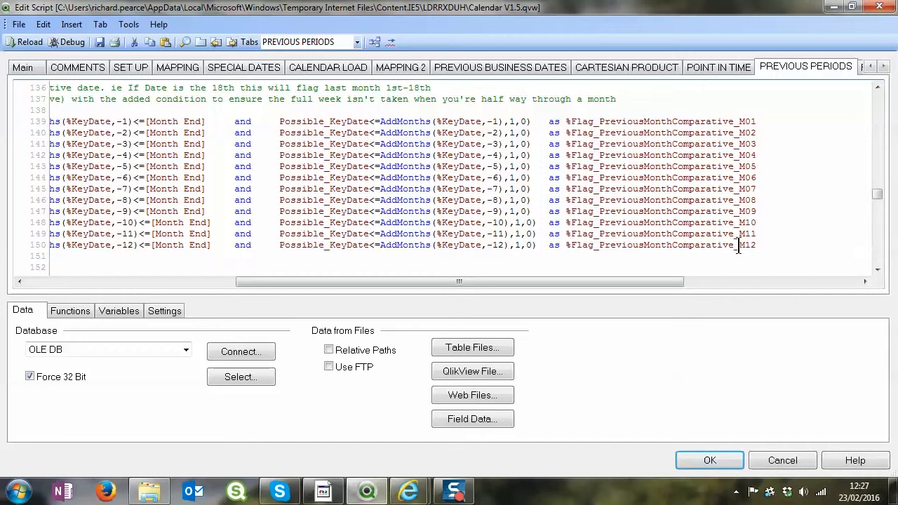
{"action": "scroll", "scroll_direction": "down", "scroll_amount": 3}
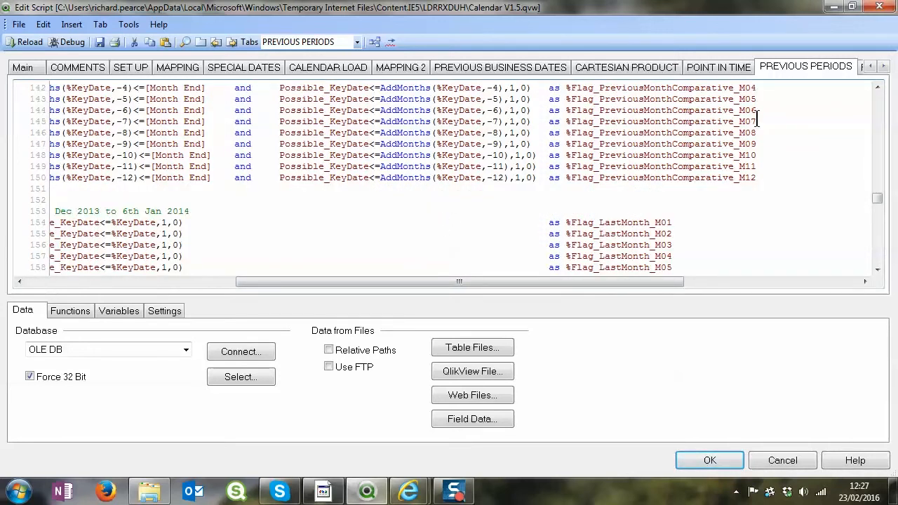
Review the FROM AND TO DATES script tab, then scroll through the CLEAN UP tab's code
{"action": "left_click", "coordinate": [547, 66]}
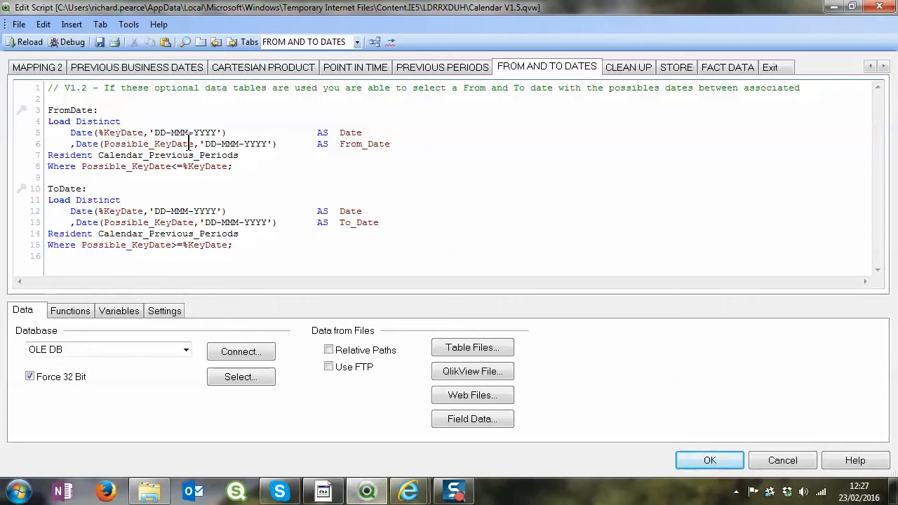
{"action": "mouse_move", "coordinate": [629, 66]}
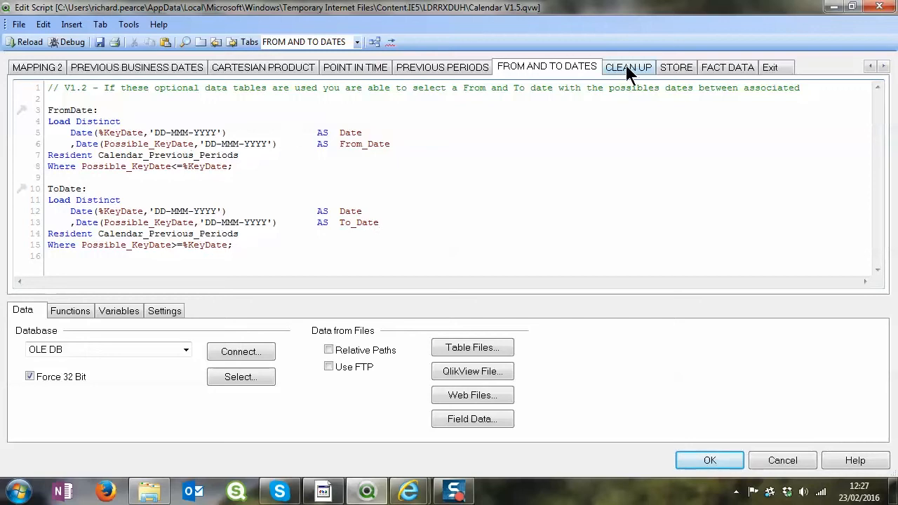
{"action": "left_click", "coordinate": [628, 67]}
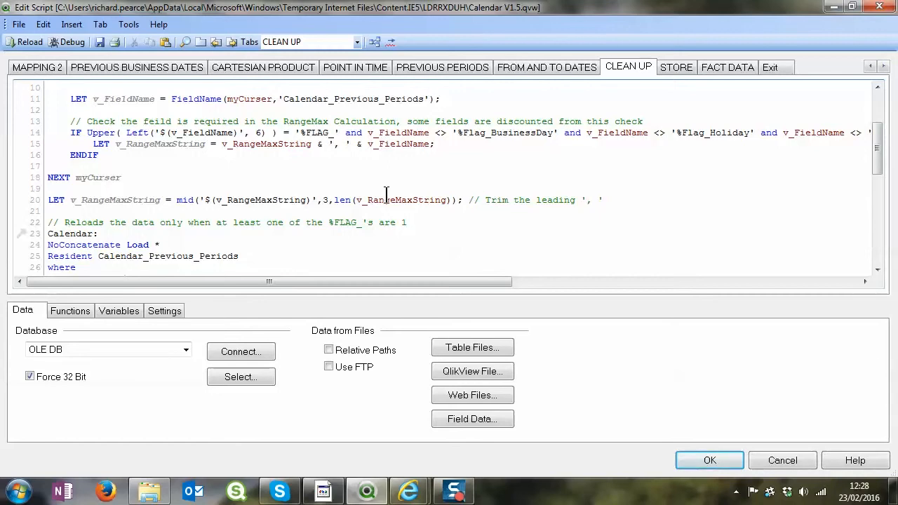
{"action": "scroll", "scroll_direction": "down", "scroll_amount": 3}
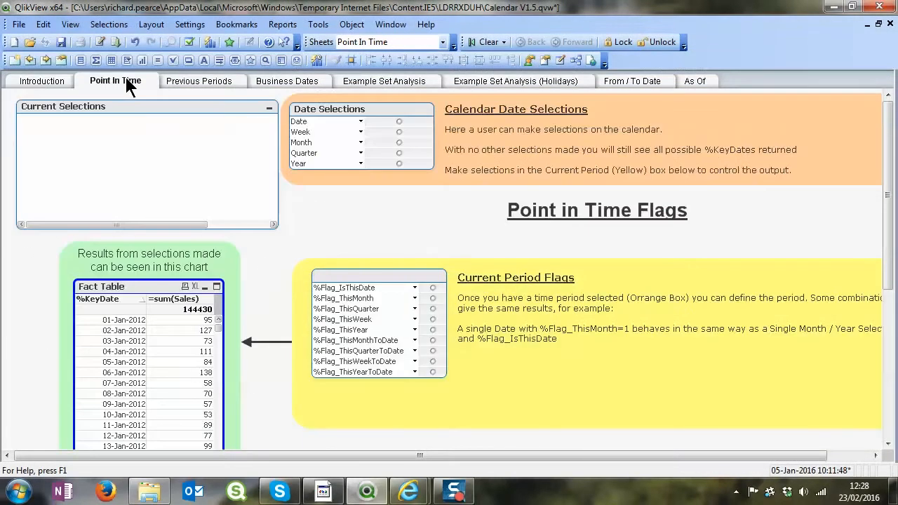
Select the date 06-Jan-2013 from the Date list
{"action": "left_click", "coordinate": [361, 121]}
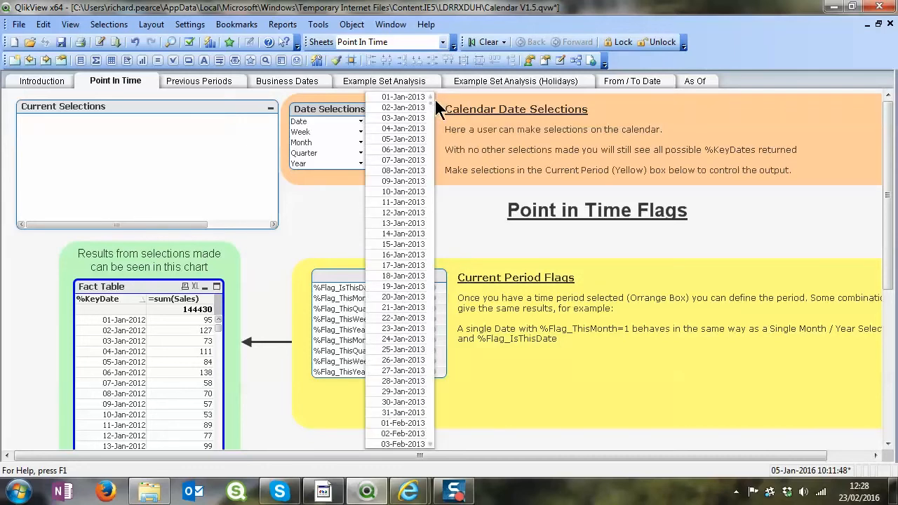
{"action": "scroll", "scroll_direction": "down", "scroll_amount": 3}
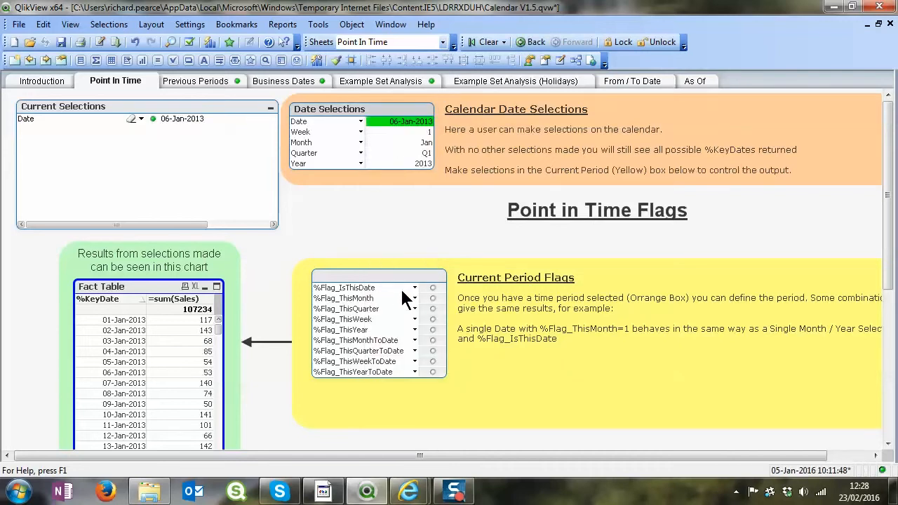
{"action": "mouse_move", "coordinate": [404, 129]}
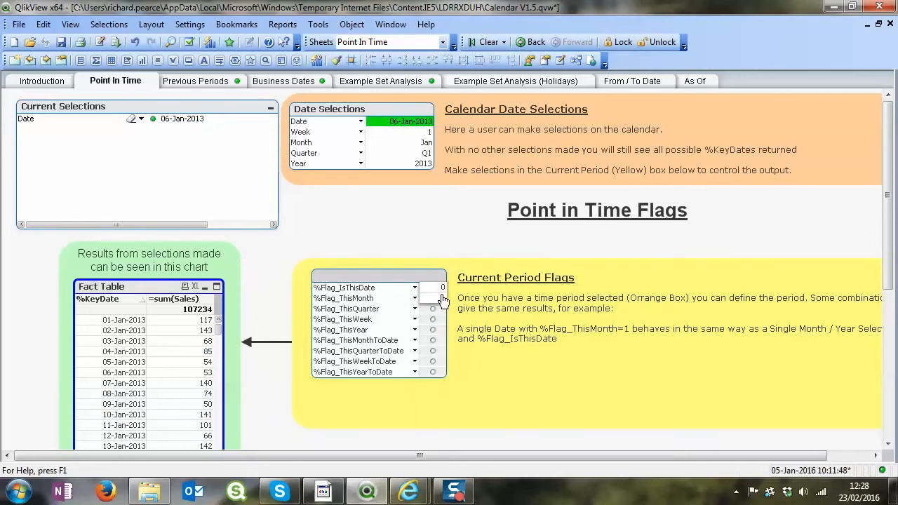
Try %Flag_ThisMonth=1, clear it, and scroll through the information flags
{"action": "left_click", "coordinate": [432, 287]}
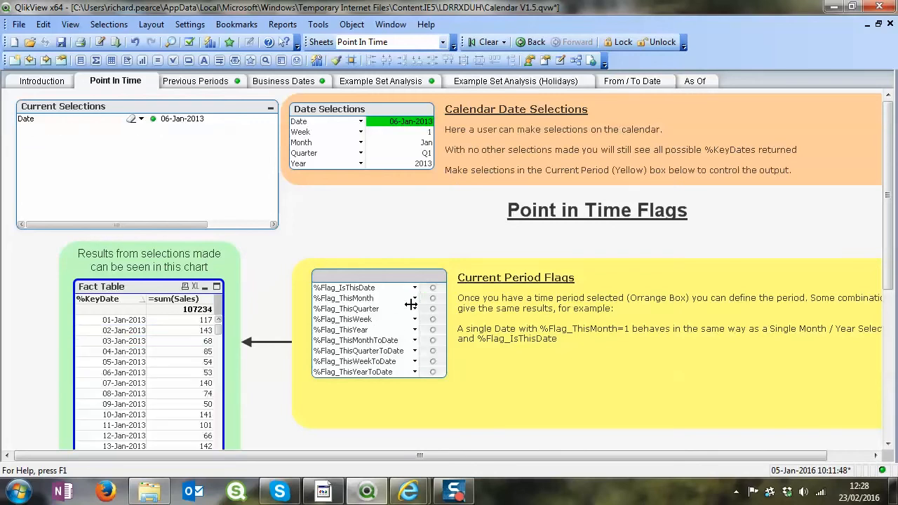
{"action": "left_click", "coordinate": [442, 297]}
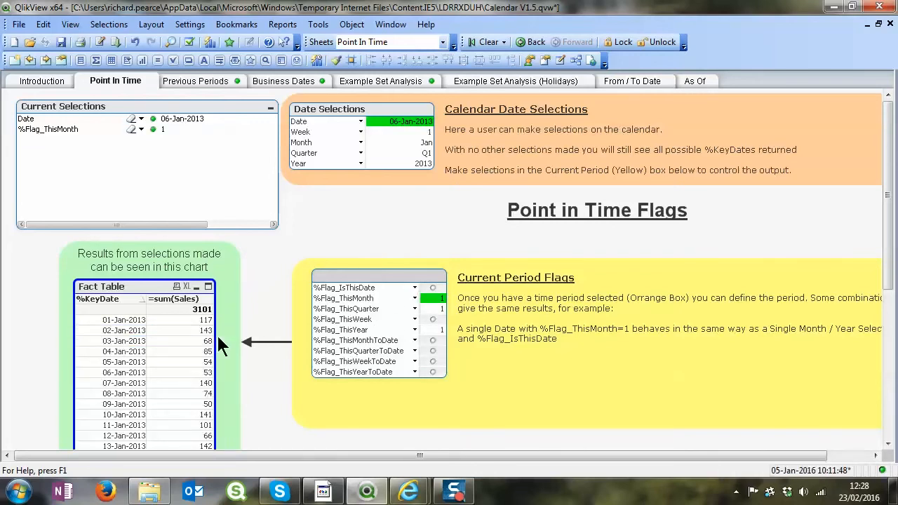
{"action": "scroll", "scroll_direction": "down", "scroll_amount": 3}
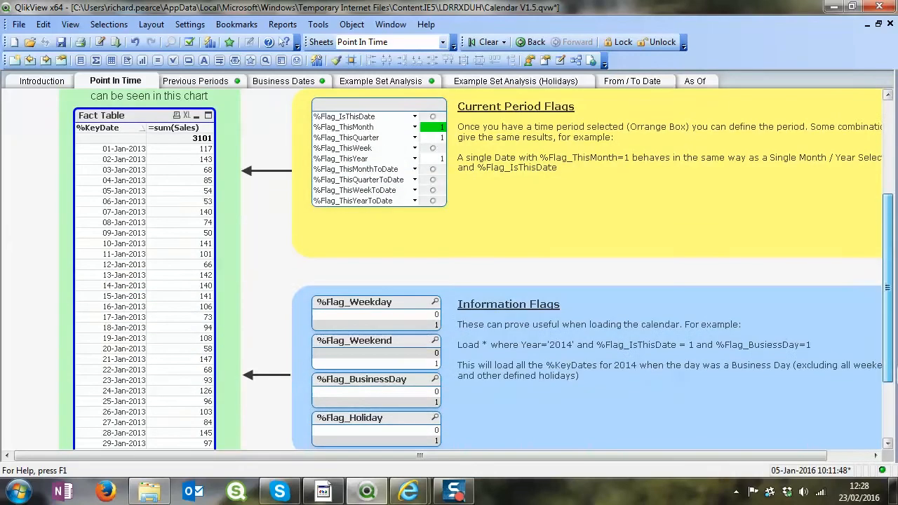
{"action": "scroll", "scroll_direction": "down", "scroll_amount": 3}
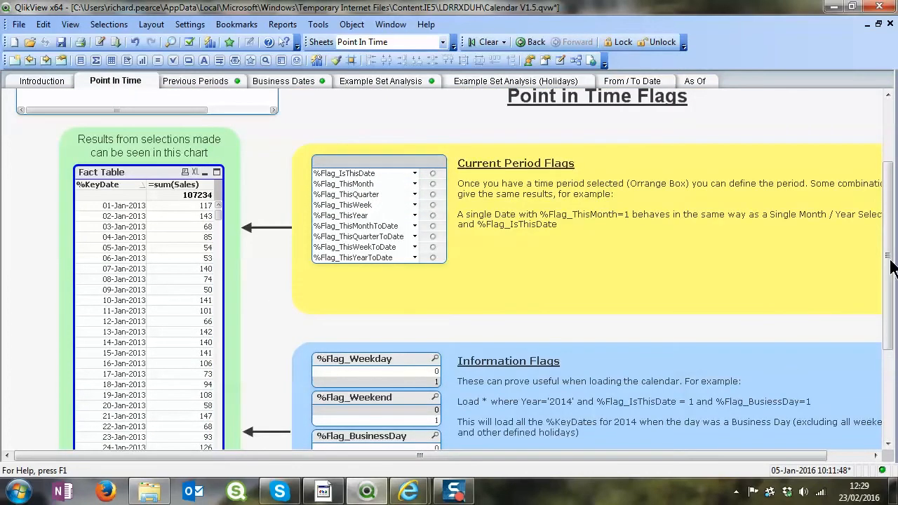
{"action": "scroll", "scroll_direction": "down", "scroll_amount": 3}
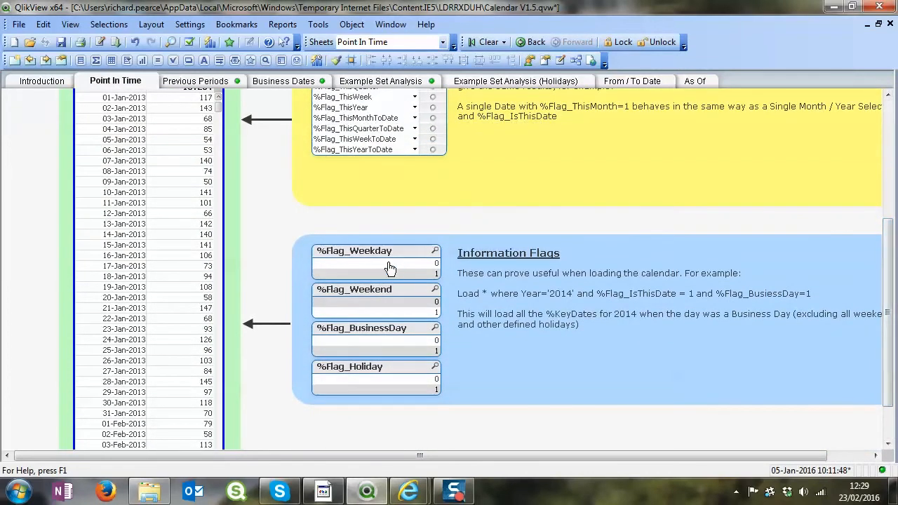
{"action": "mouse_move", "coordinate": [409, 318]}
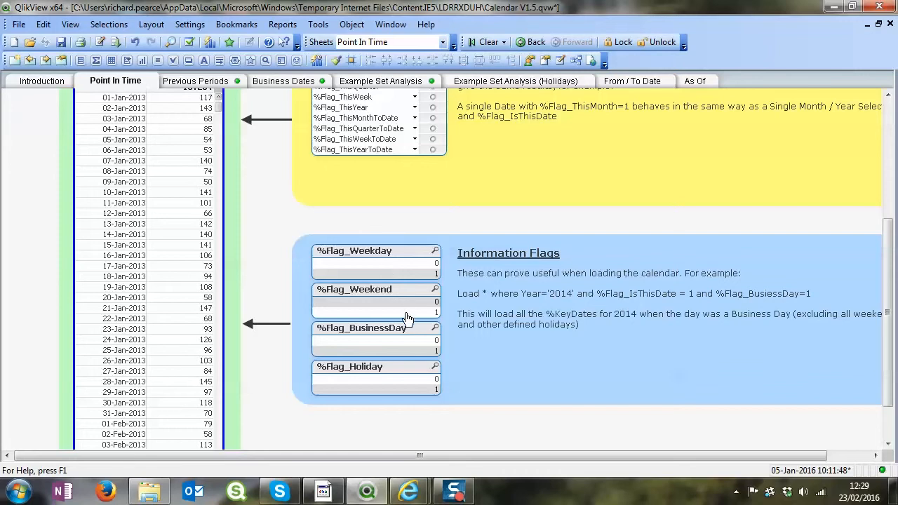
{"action": "mouse_move", "coordinate": [491, 382]}
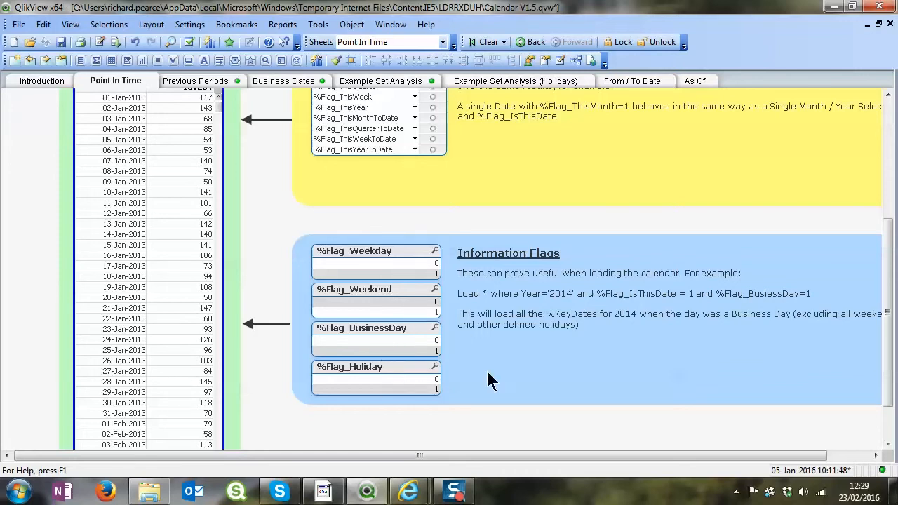
{"action": "scroll", "scroll_direction": "up", "scroll_amount": 3}
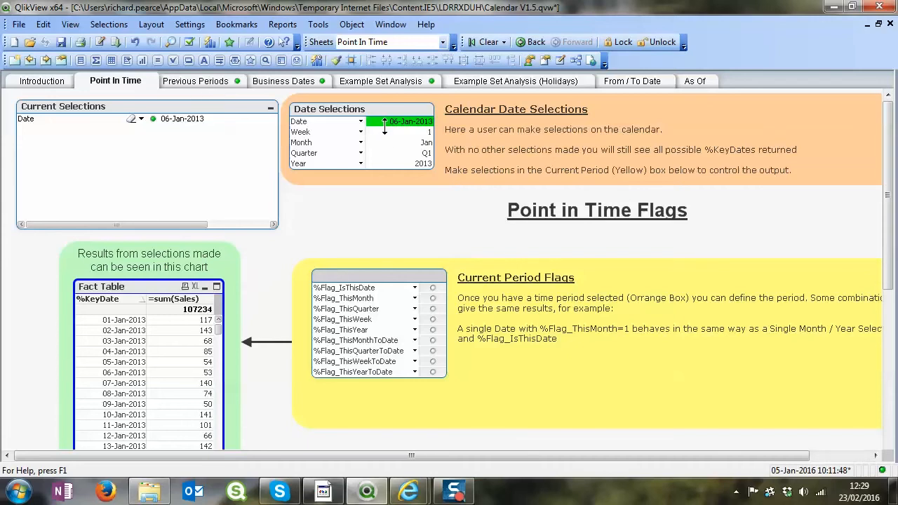
Show the Previous Periods sheet with previous-day, week, month, quarter and year flags
{"action": "left_click", "coordinate": [197, 81]}
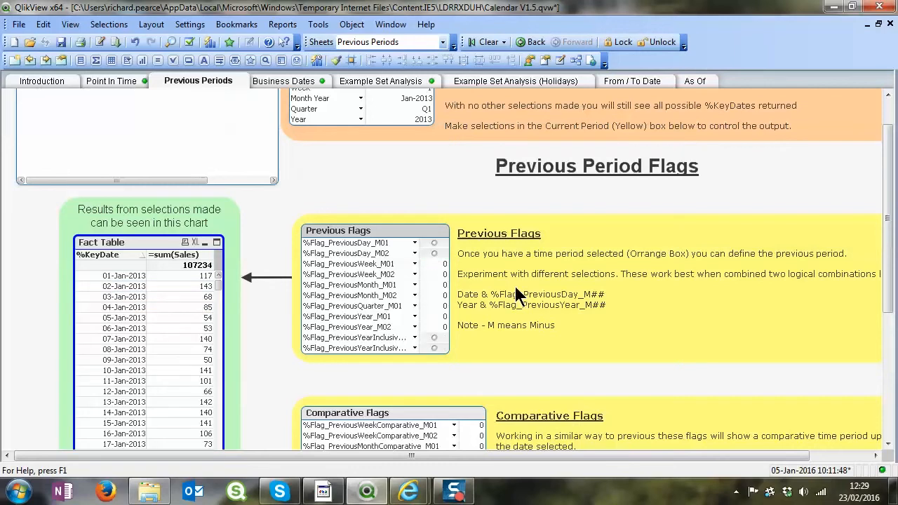
Show the Example Set Analysis sheet for 23-Nov-2013 and scroll to its set expressions
{"action": "left_click", "coordinate": [382, 81]}
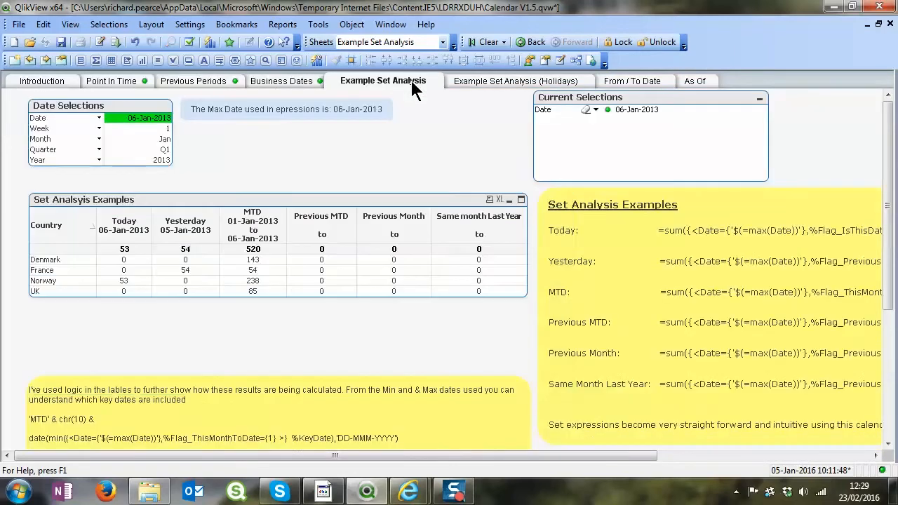
{"action": "mouse_move", "coordinate": [155, 135]}
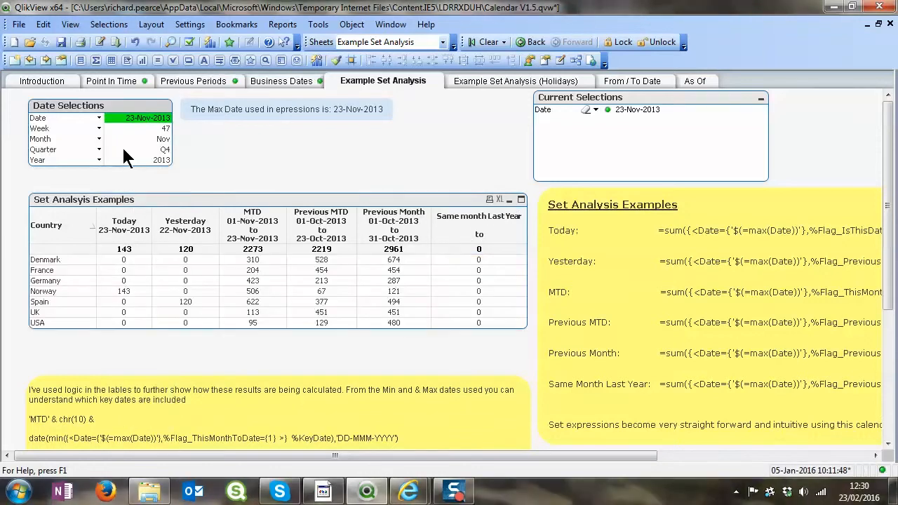
{"action": "mouse_move", "coordinate": [435, 354]}
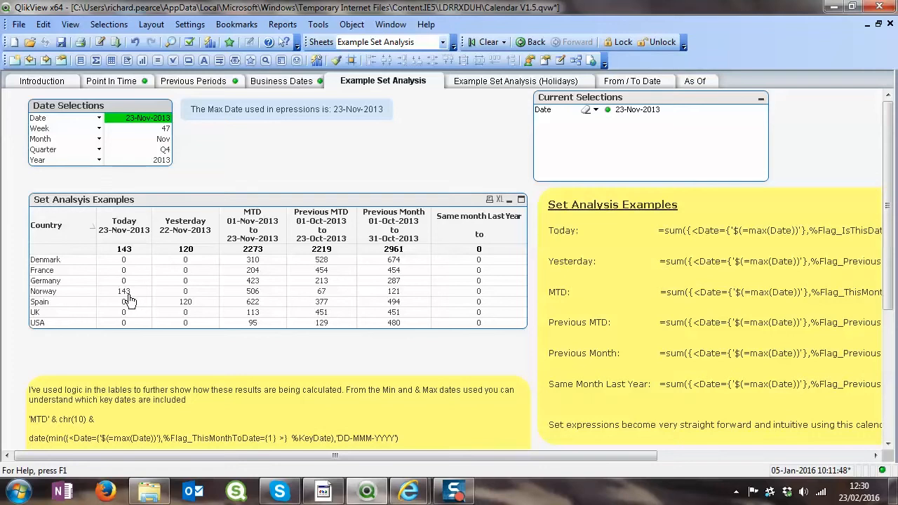
{"action": "mouse_move", "coordinate": [188, 310]}
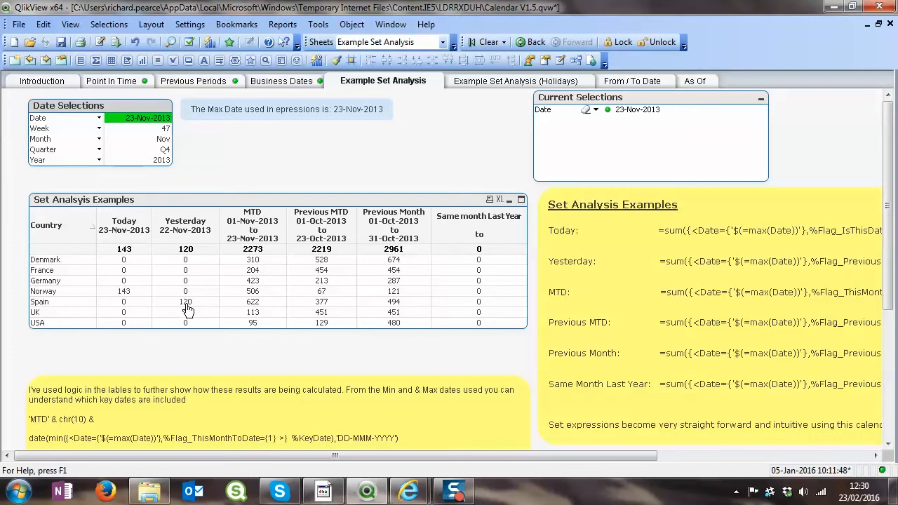
{"action": "mouse_move", "coordinate": [330, 267]}
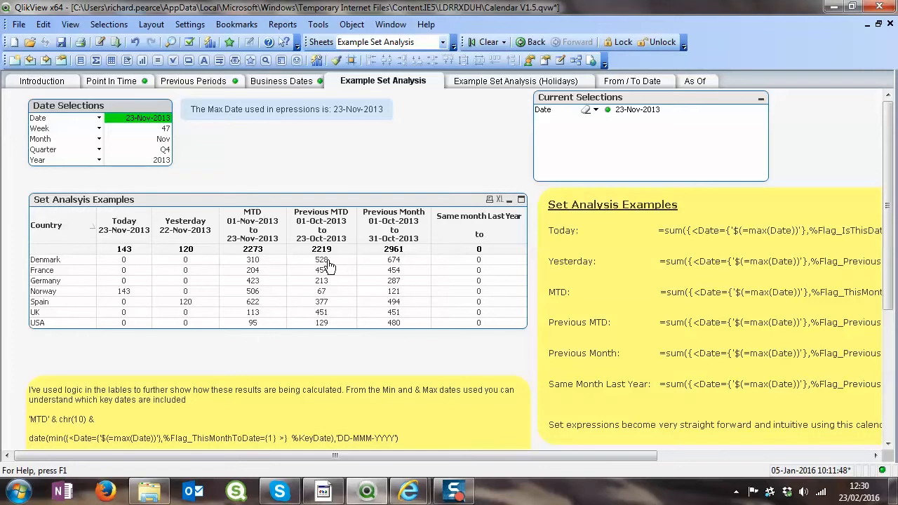
{"action": "scroll", "scroll_direction": "down", "scroll_amount": 3}
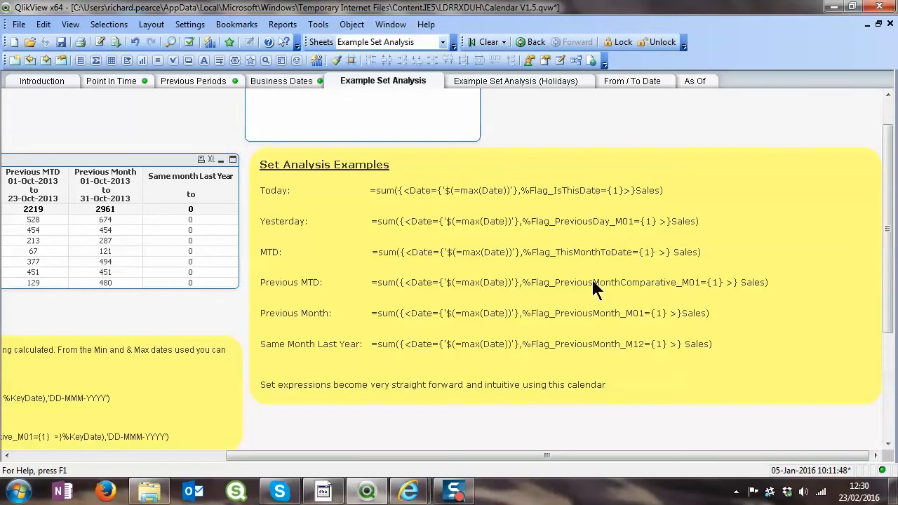
{"action": "mouse_move", "coordinate": [358, 270]}
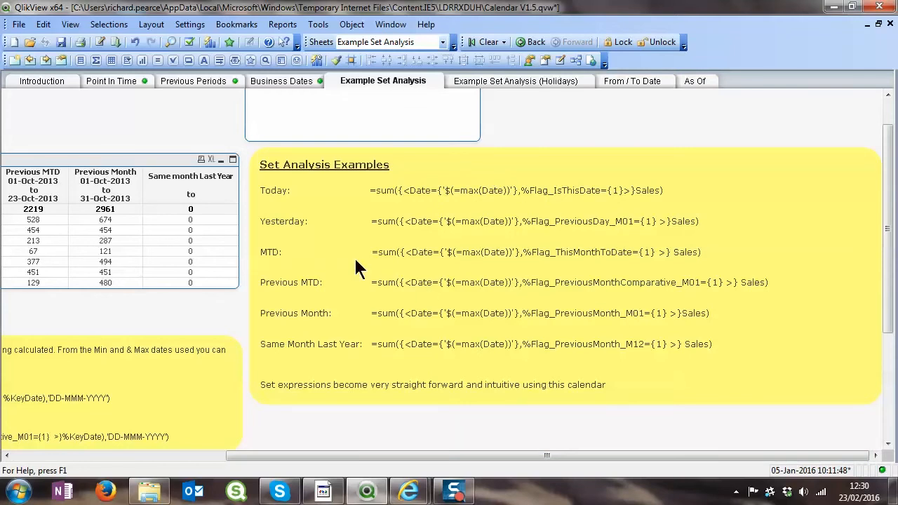
{"action": "mouse_move", "coordinate": [554, 244]}
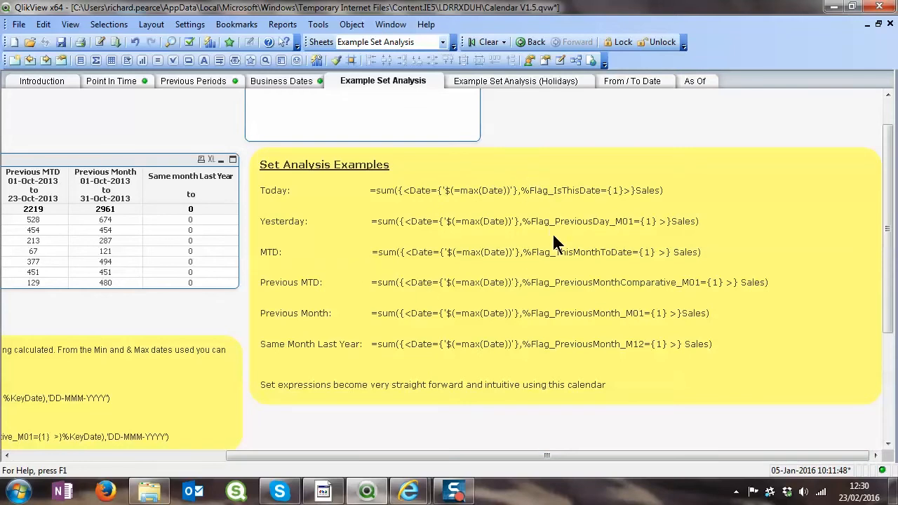
{"action": "mouse_move", "coordinate": [547, 325]}
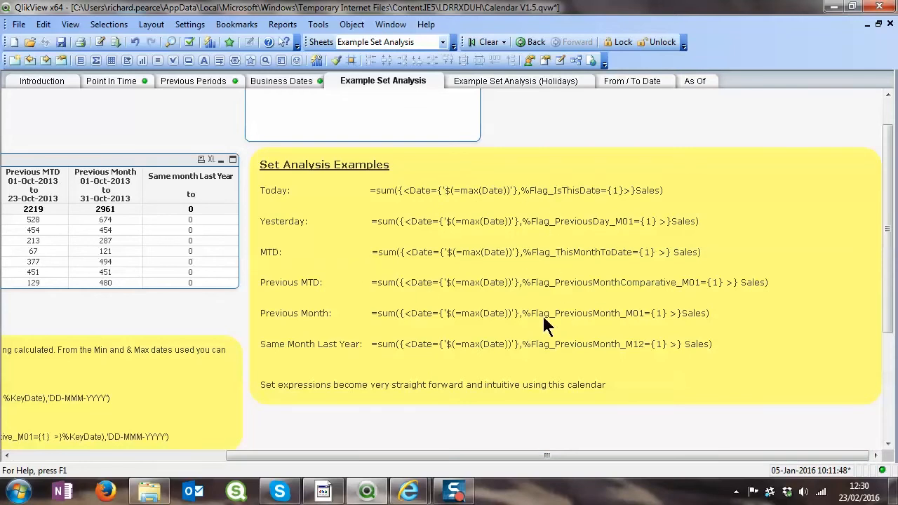
{"action": "mouse_move", "coordinate": [99, 195]}
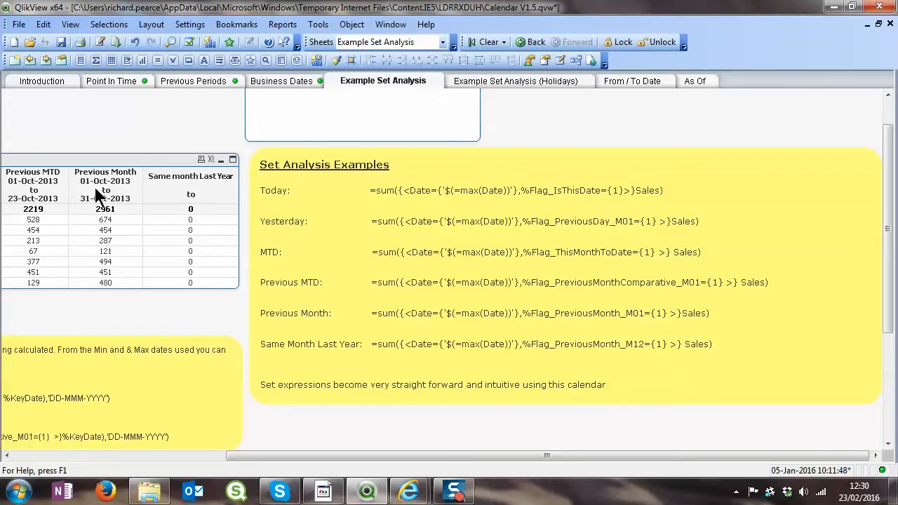
{"action": "mouse_move", "coordinate": [106, 263]}
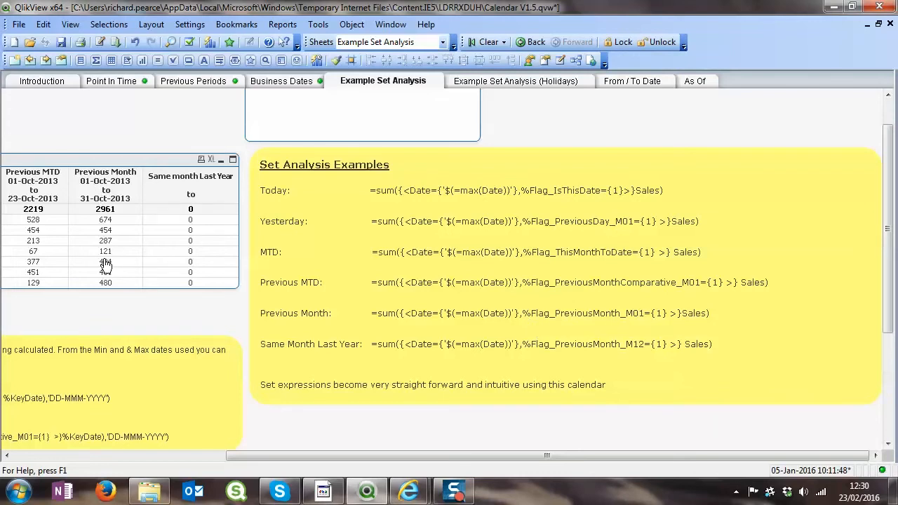